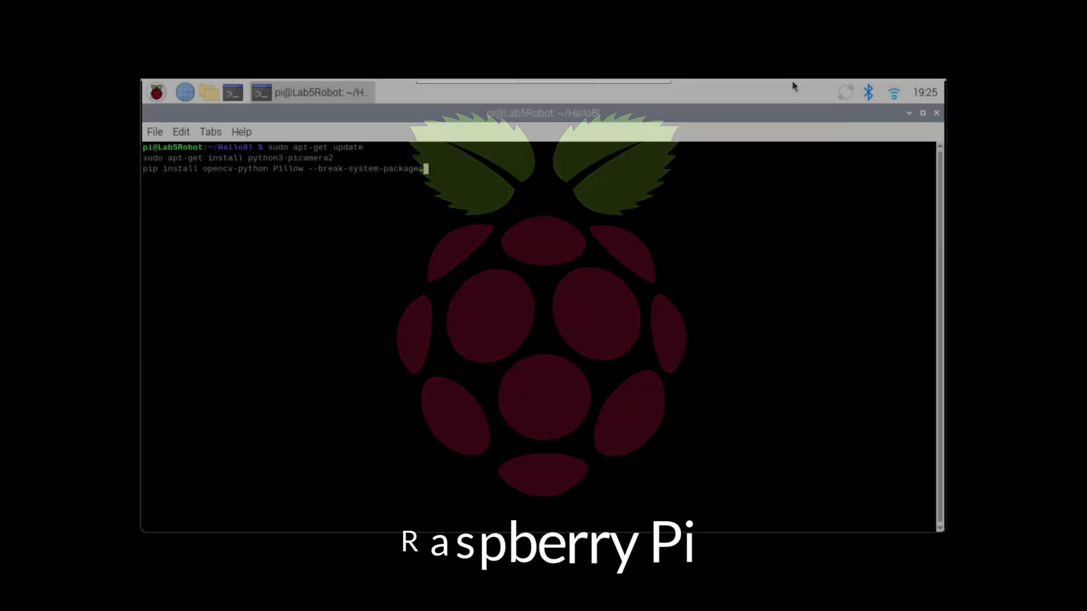
Step: Run the from_raspberrypi.py capture script for classname Green_Cube, 100 pictures, on key press
key(Return)
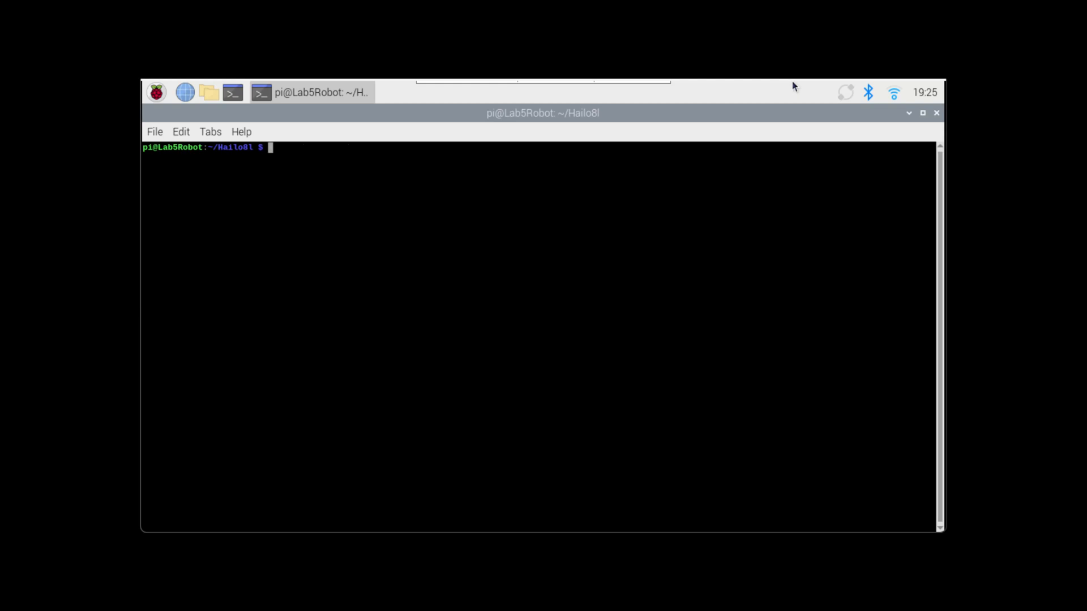
text(python steps/0_get_images/from_raspberypi.py --classname Green_Cube --total_pictures 100 --onkeypress)
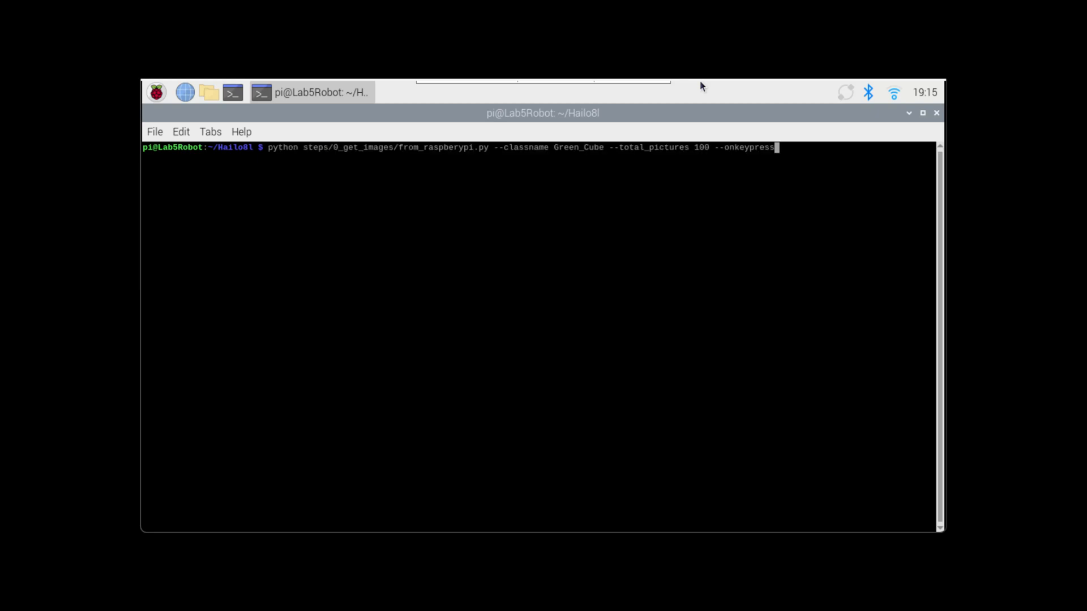
key(Return)
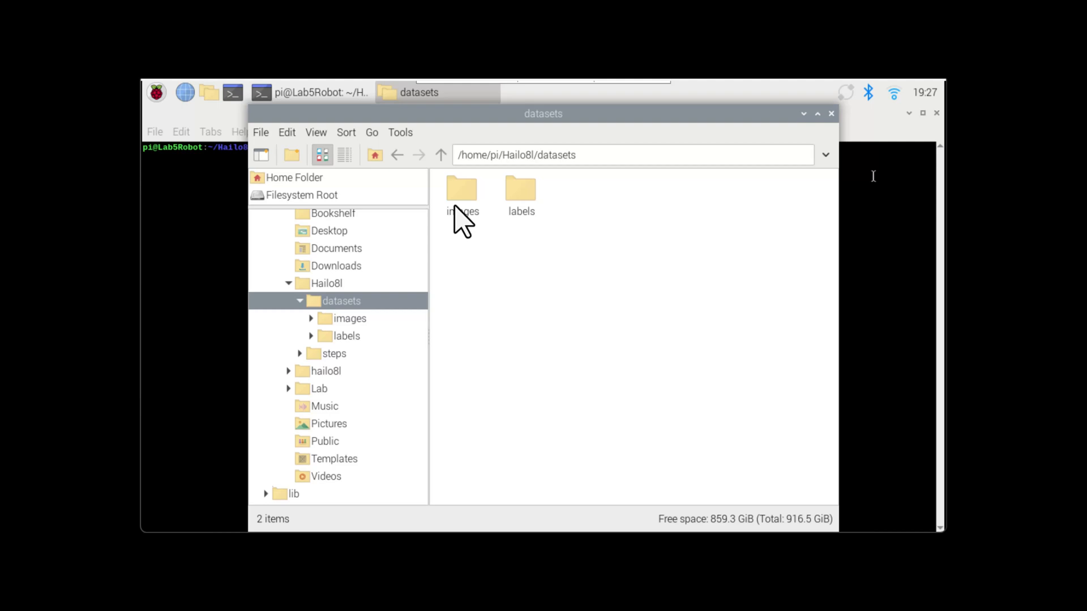
Step: Browse into datasets/images/train to see the three captured Green_Cube photos
click(519, 190)
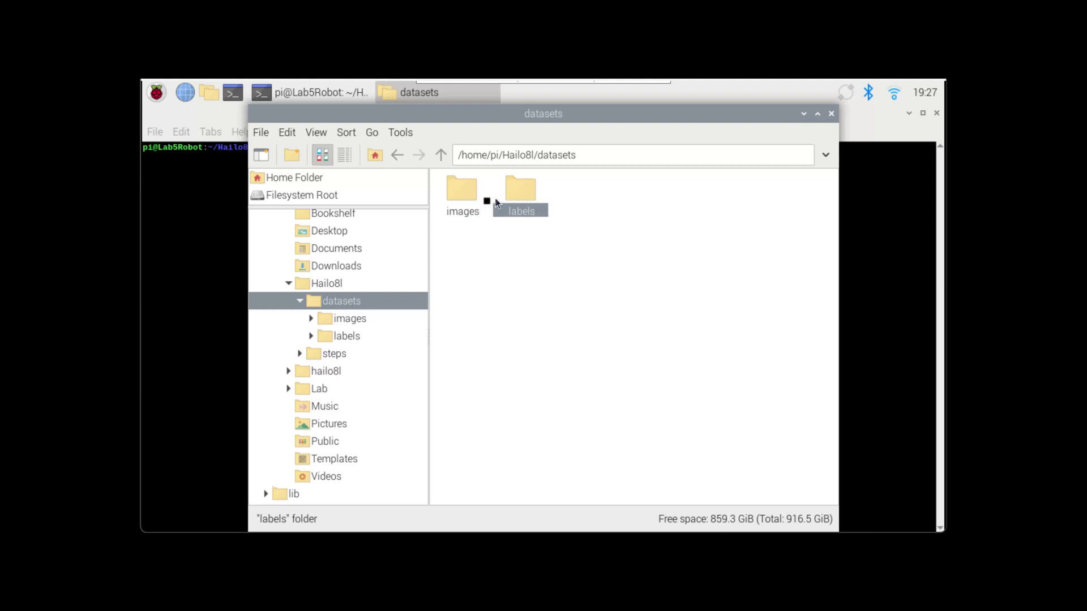
double_click(461, 190)
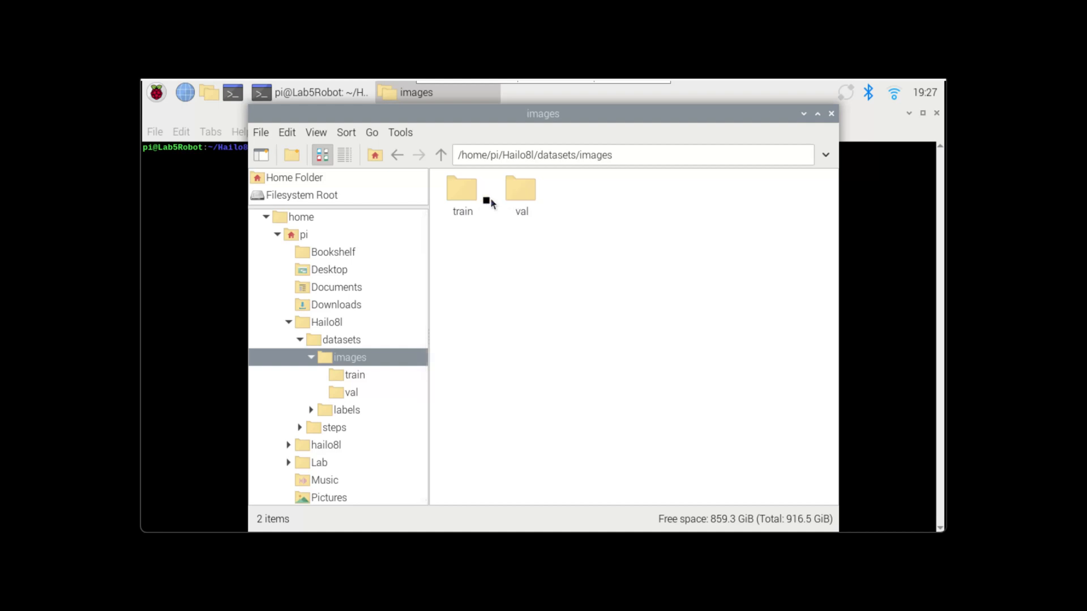
double_click(462, 188)
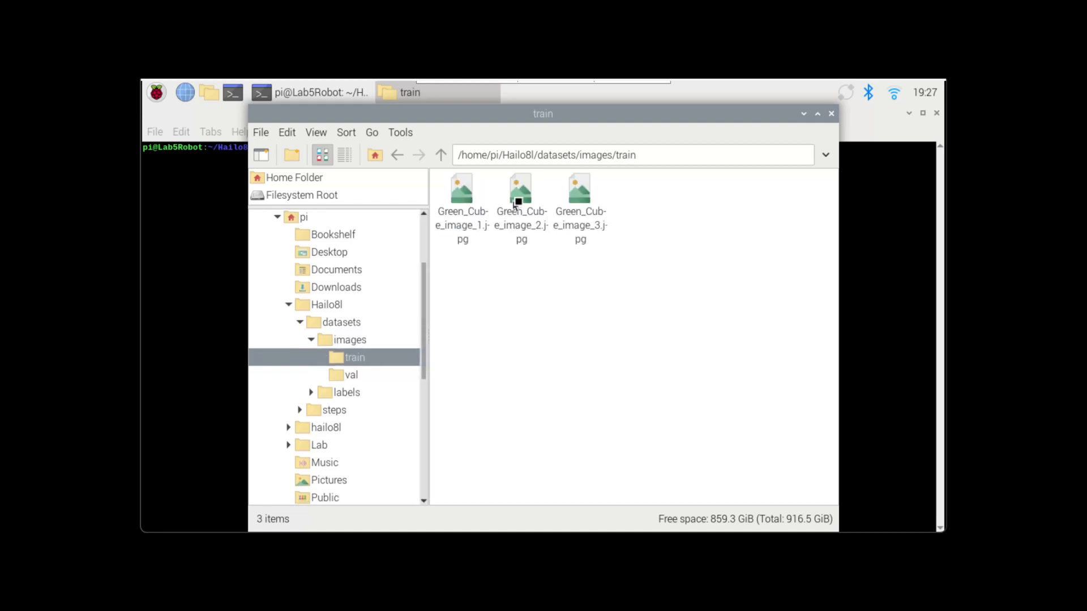
mouse_move(655, 197)
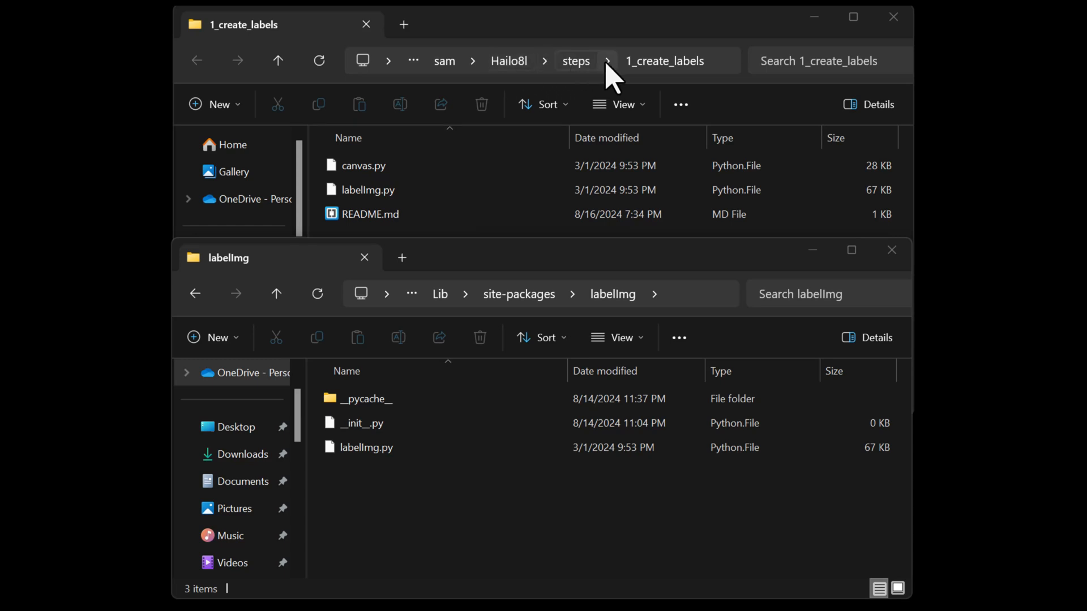
Step: Compare the custom canvas.py and labelImg.py with the installed labelImg and libs package folders
click(364, 165)
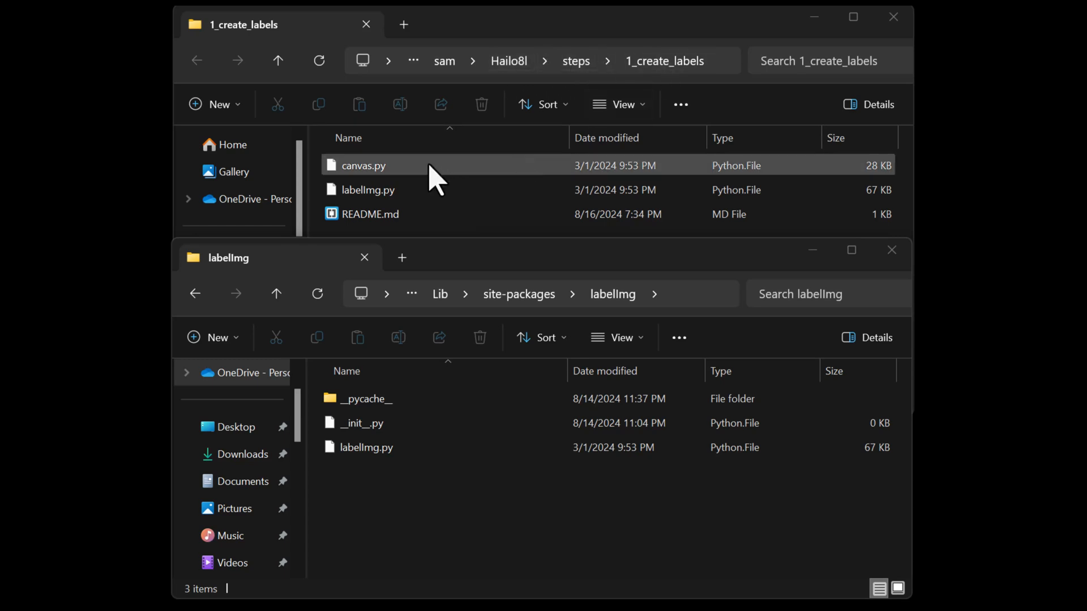
click(367, 189)
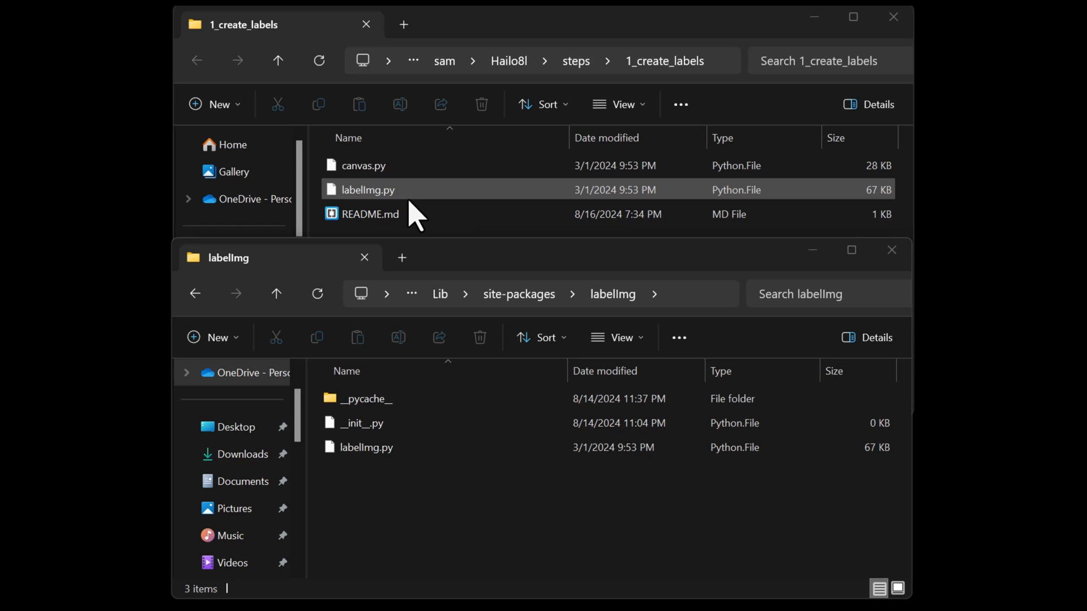
click(526, 294)
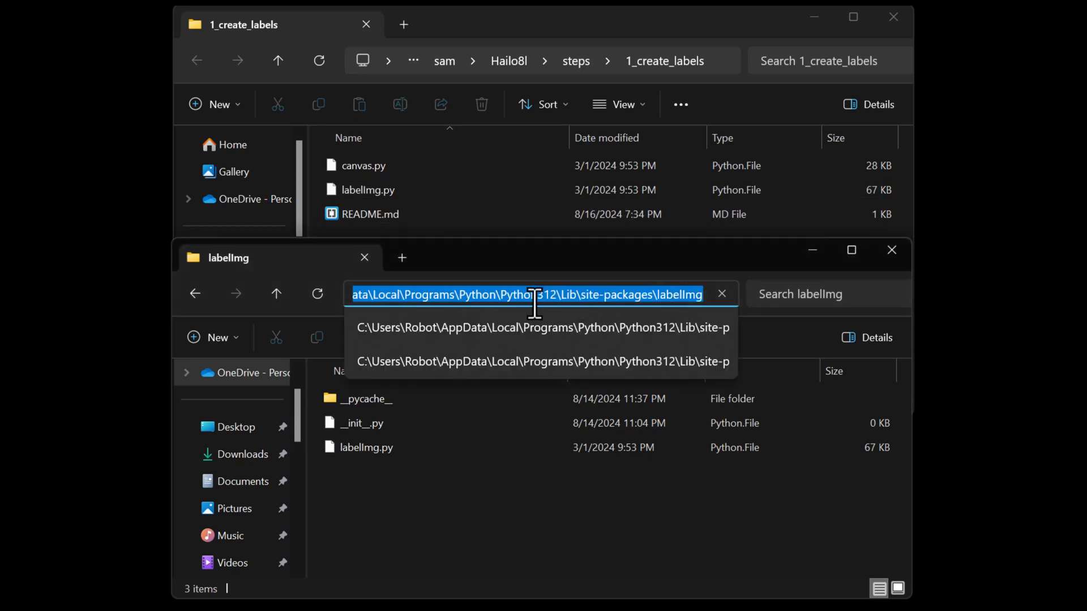
mouse_move(522, 301)
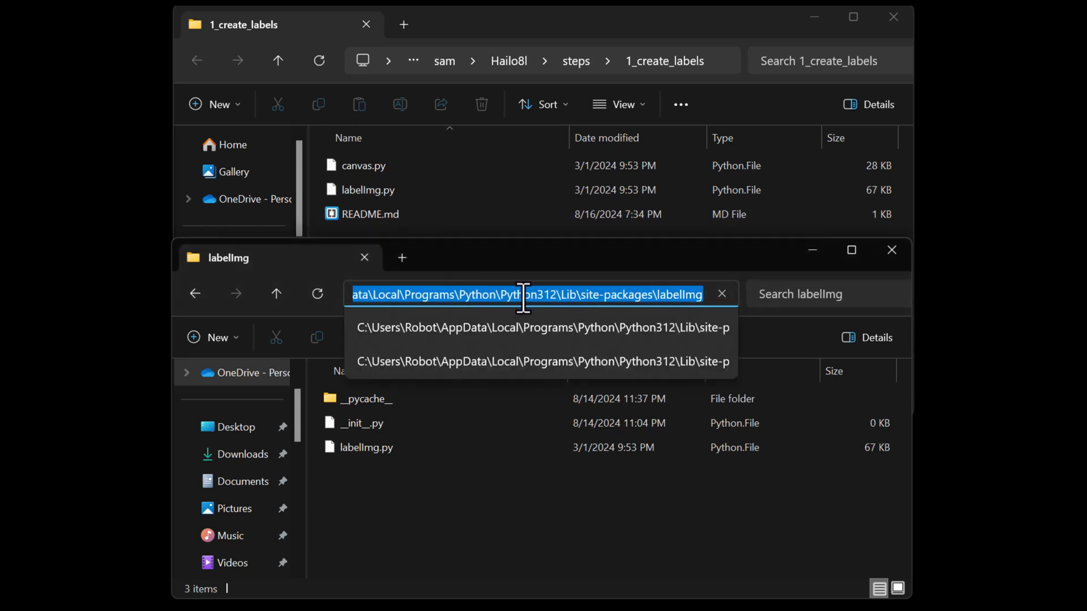
click(364, 447)
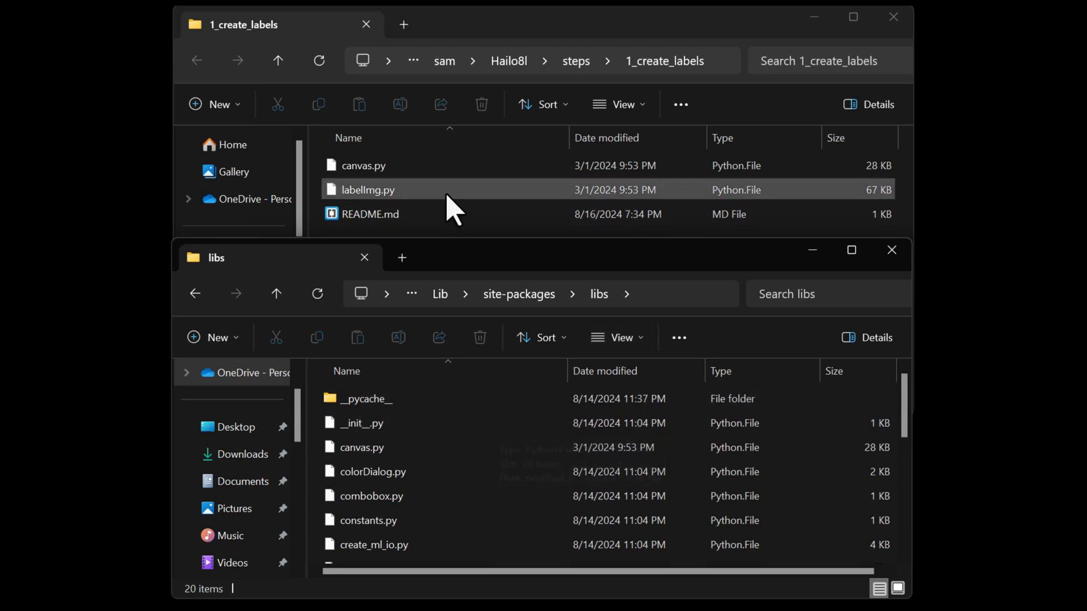
click(361, 447)
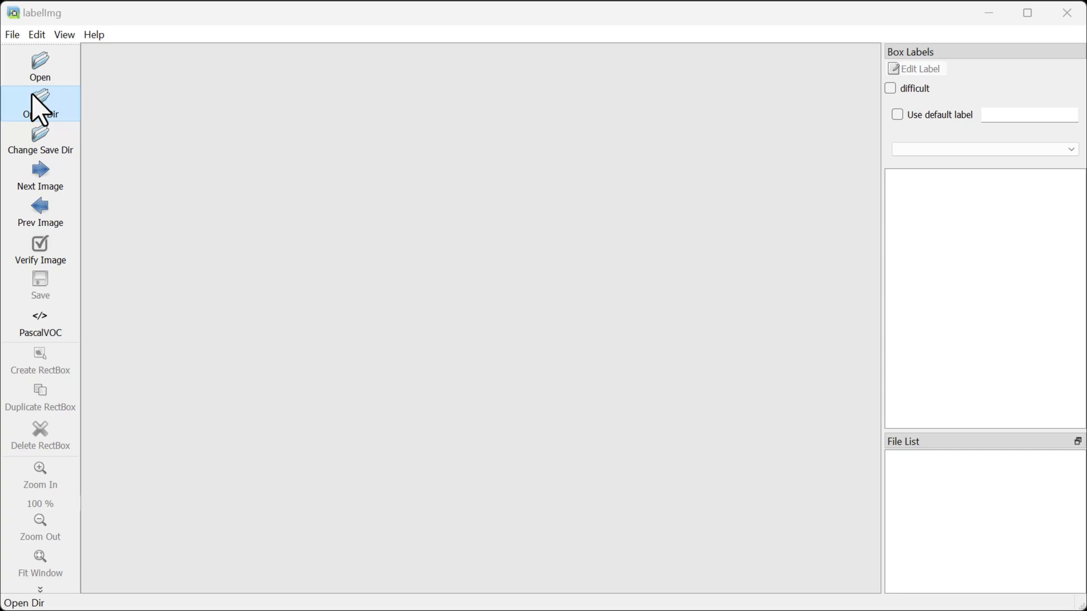
Step: Load datasets/images/train via Open Dir so Green_Cube_image_1.jpg shows as image 1 of 3
click(40, 105)
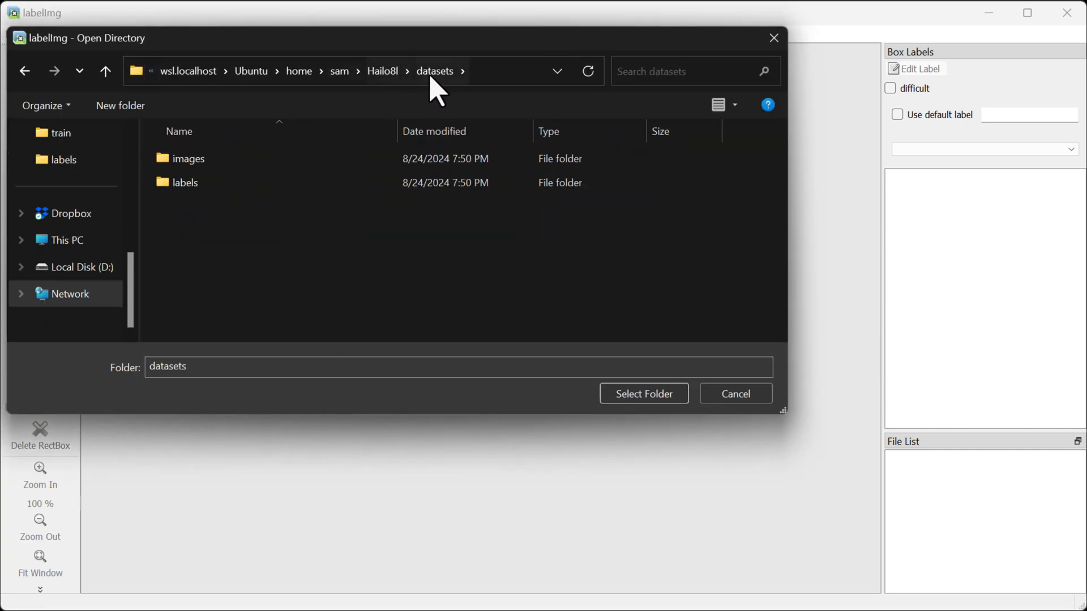
double_click(187, 159)
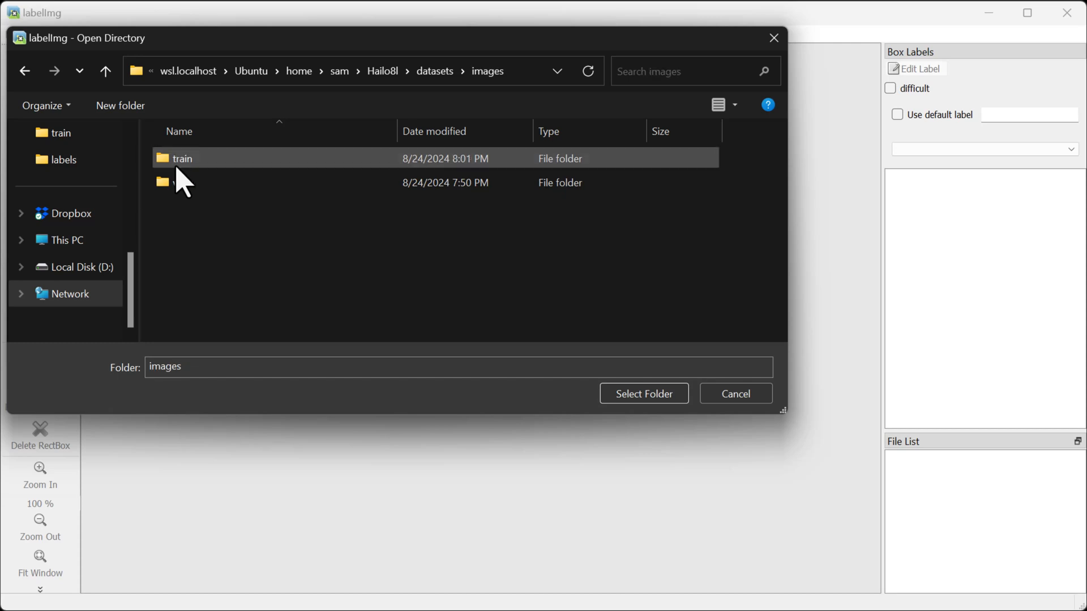
double_click(182, 159)
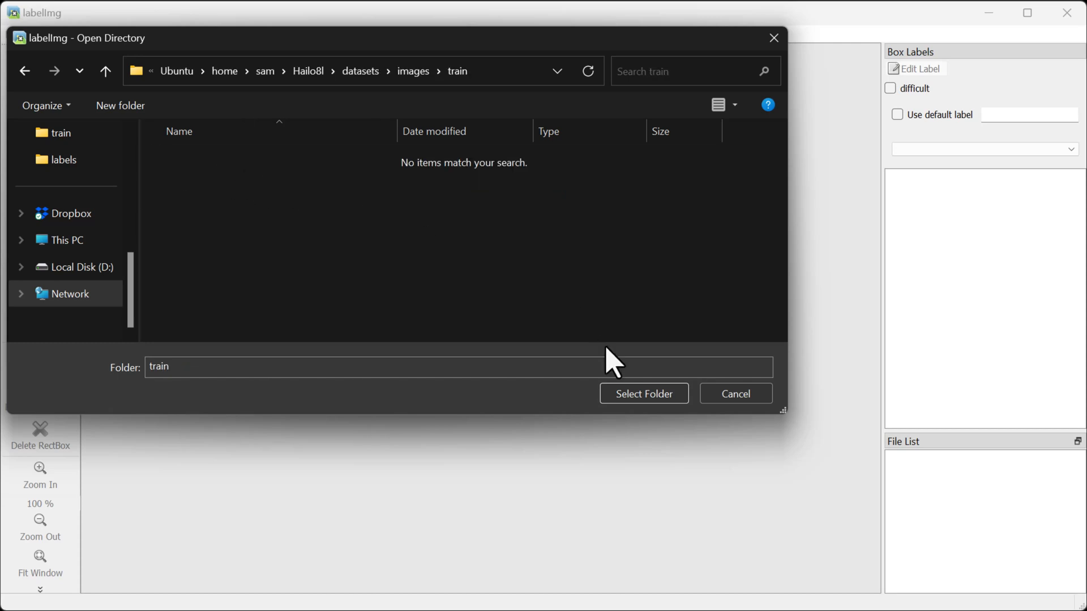
click(643, 394)
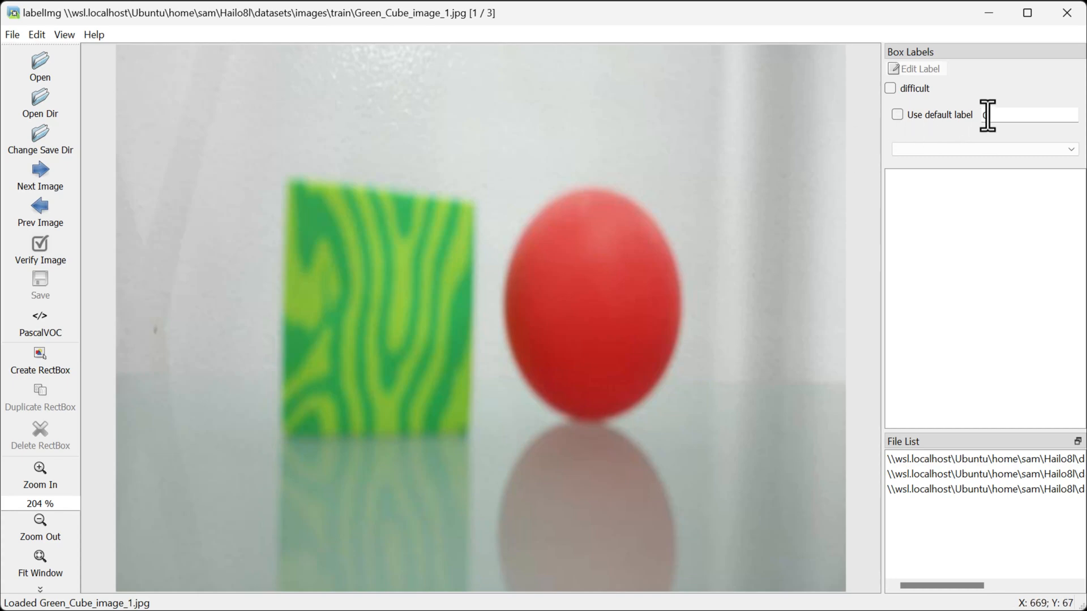
Step: Set default label Green Cube in YOLO format and save Green_Cube_image_1.txt
text(Green Cube)
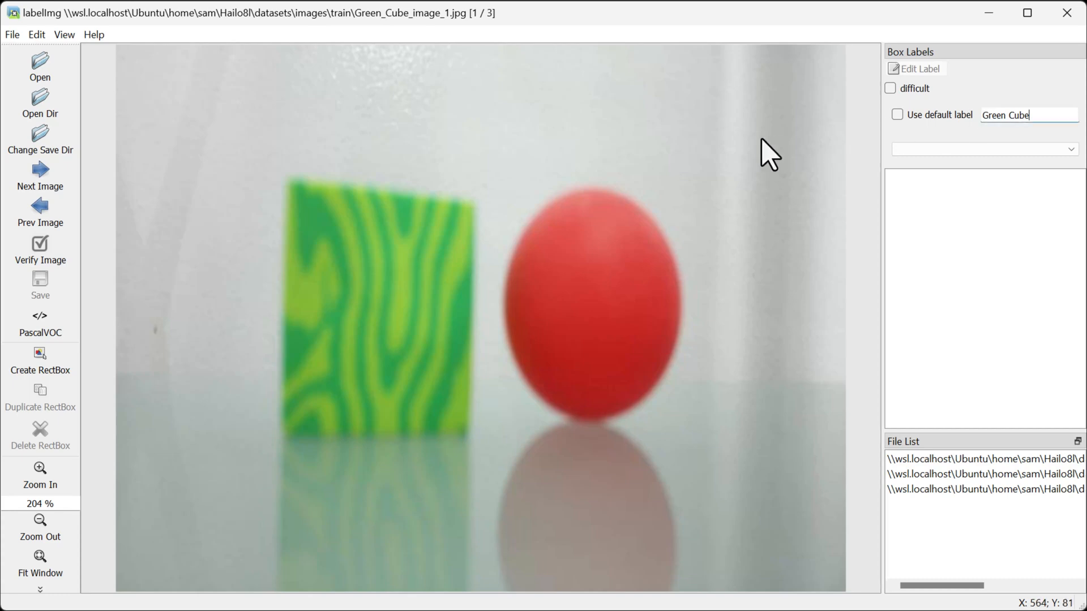
click(897, 115)
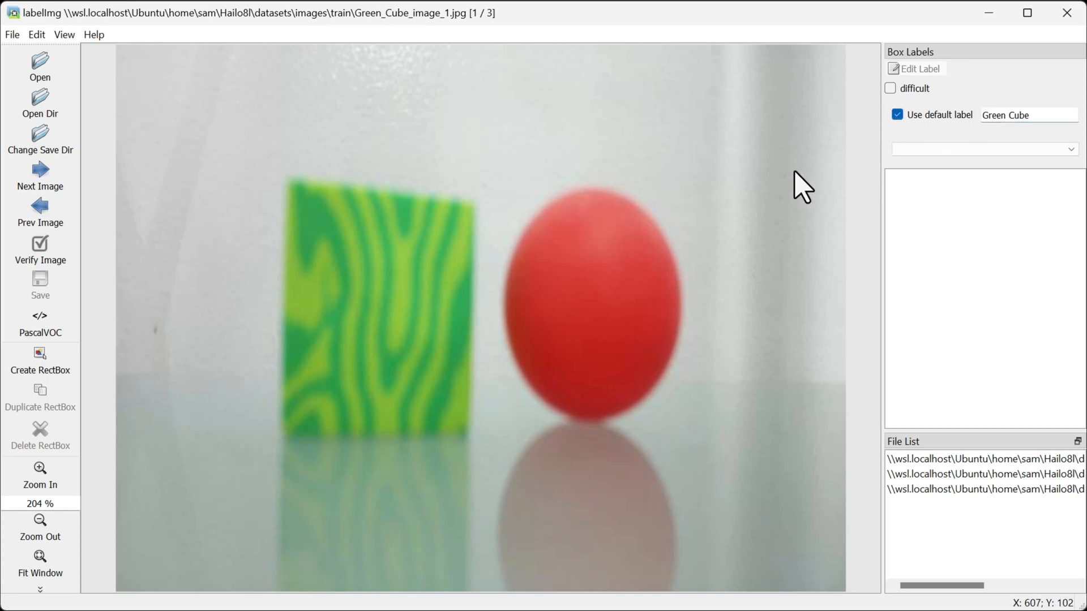
click(40, 323)
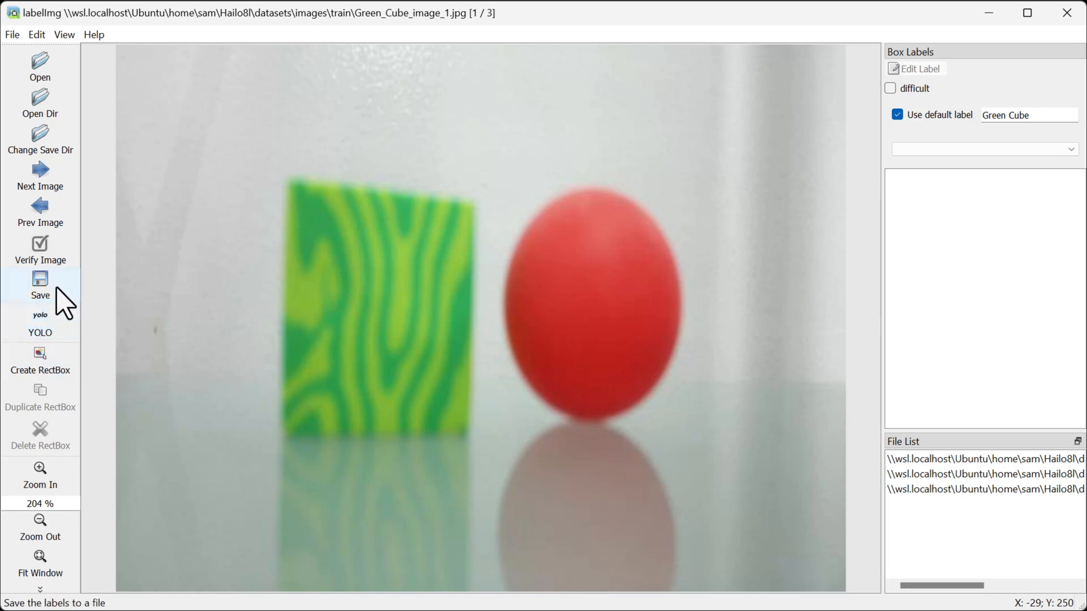
click(39, 284)
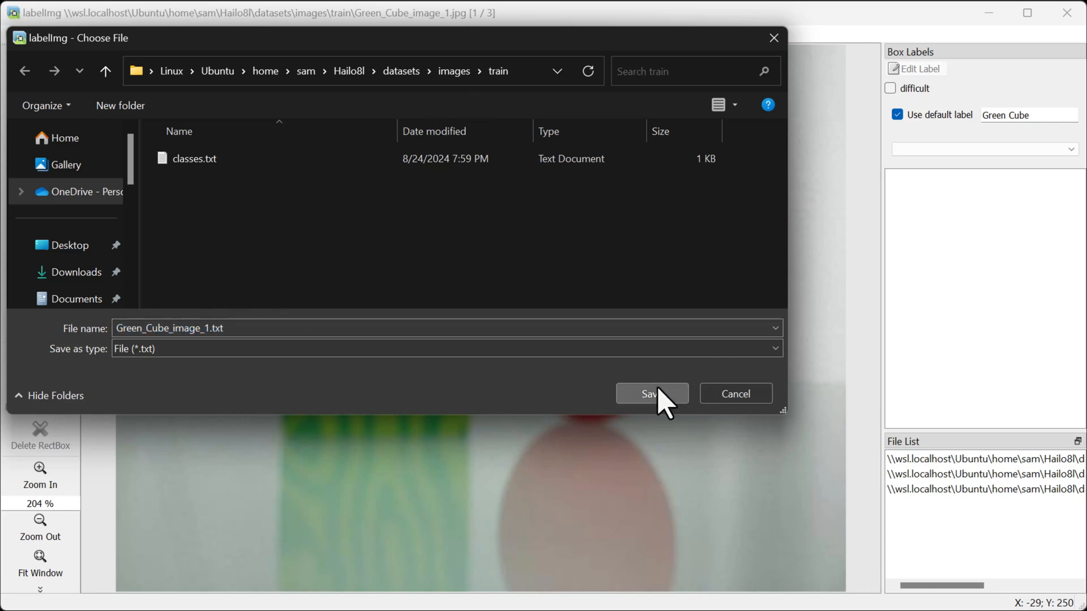
click(649, 394)
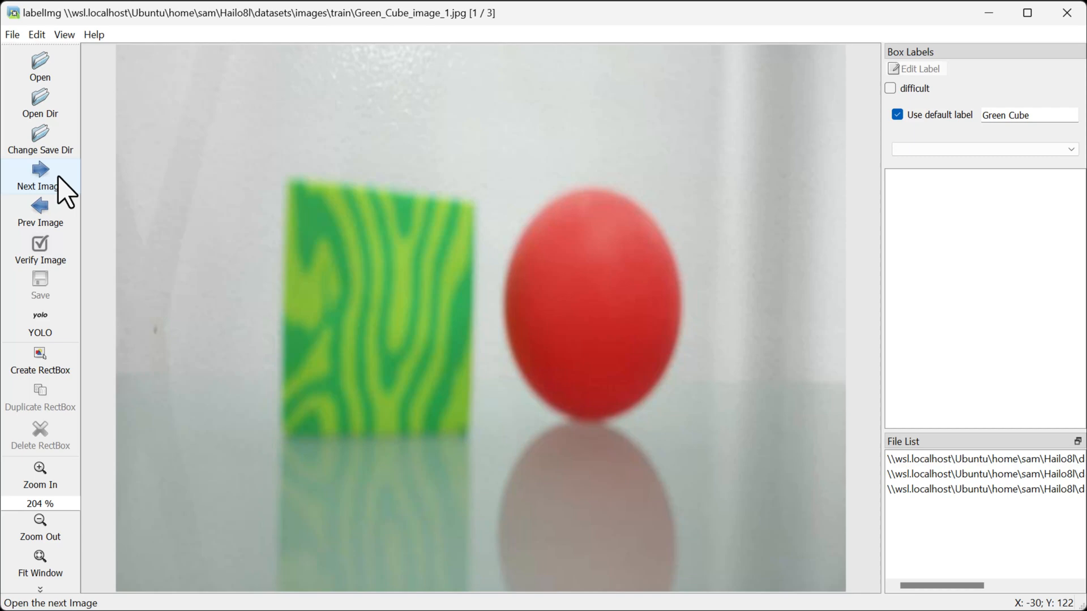
Step: Box the cube as Green Cube in images 2 and 3 and save their label files
click(40, 169)
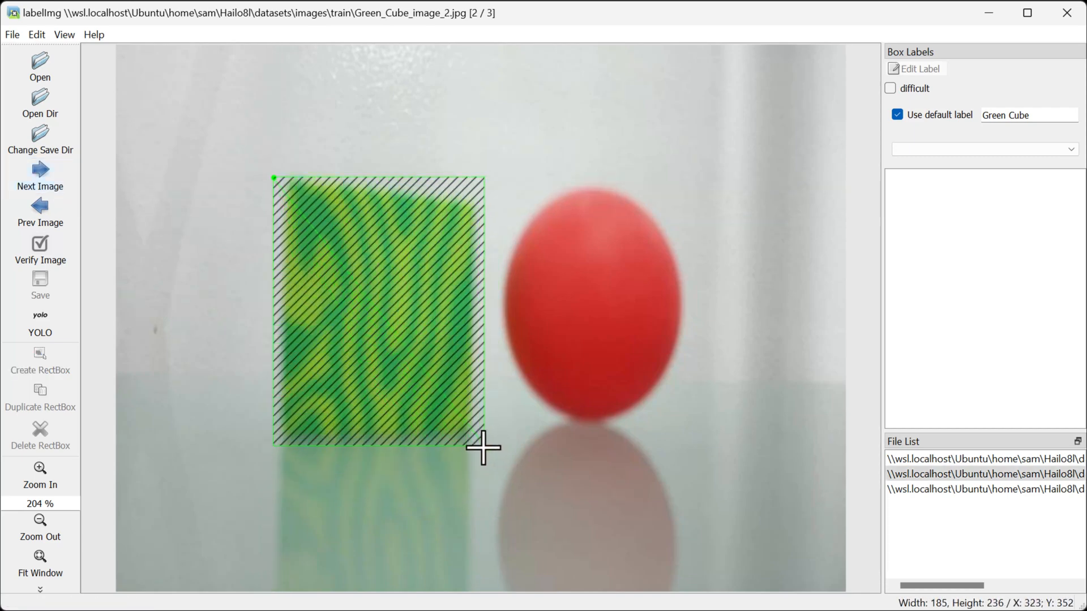
click(40, 279)
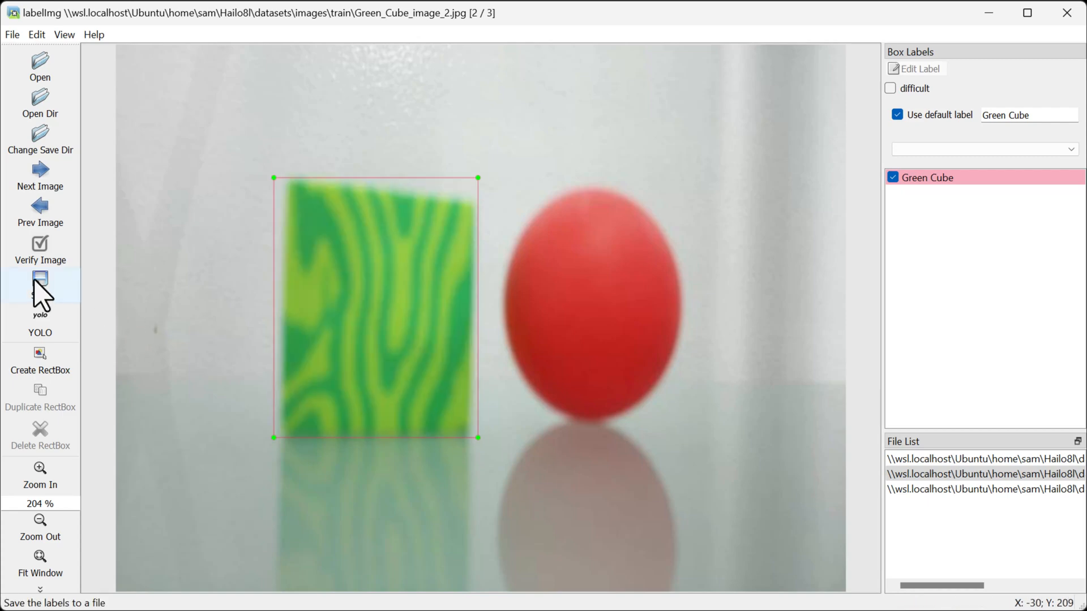
click(40, 283)
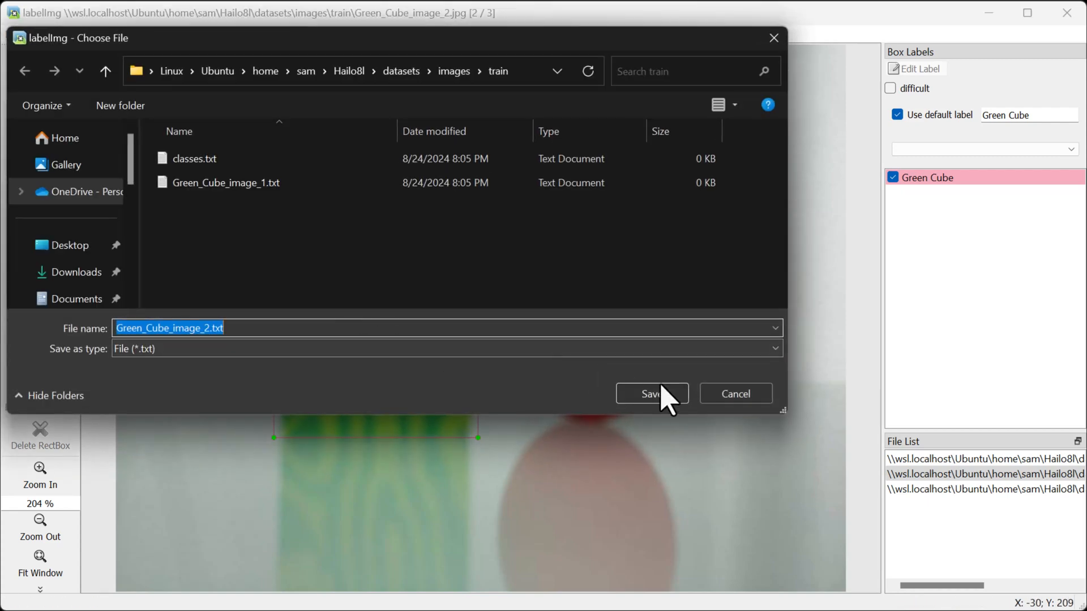
click(650, 392)
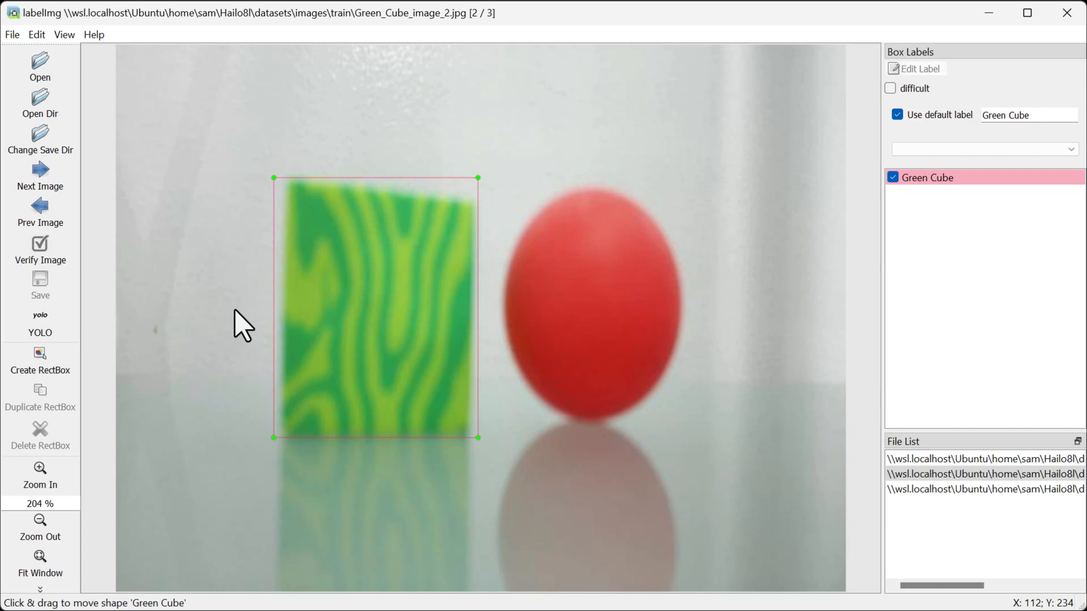
click(39, 175)
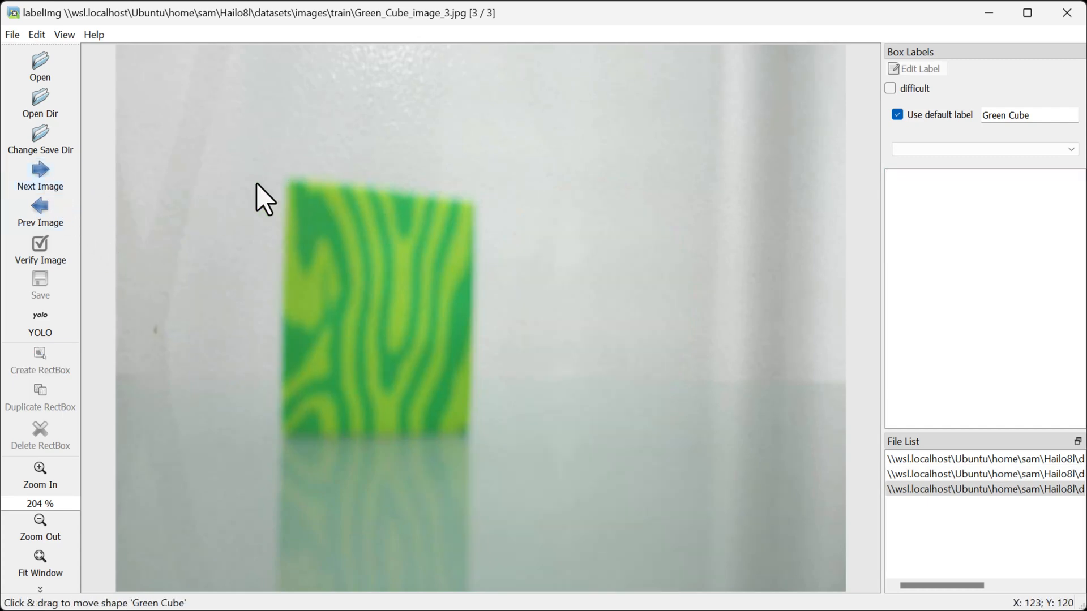
drag(273, 179, 338, 311)
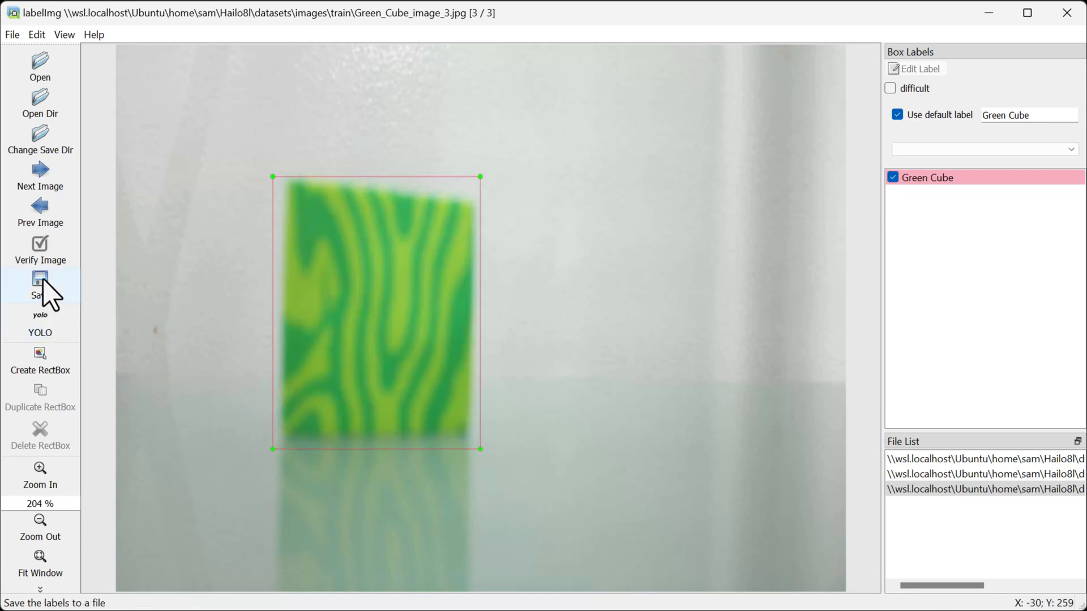
click(40, 288)
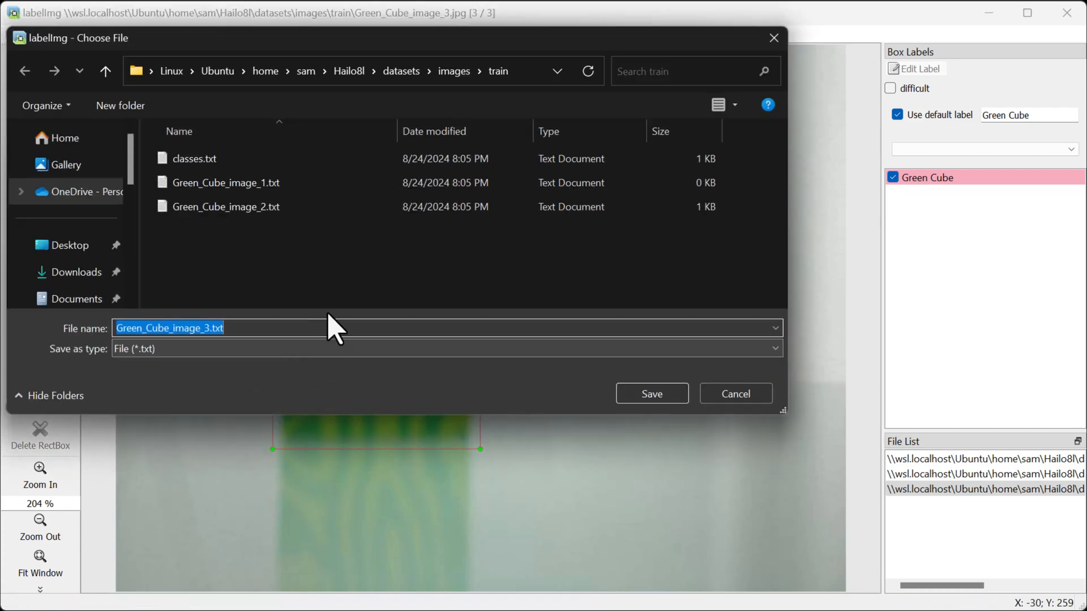
click(650, 393)
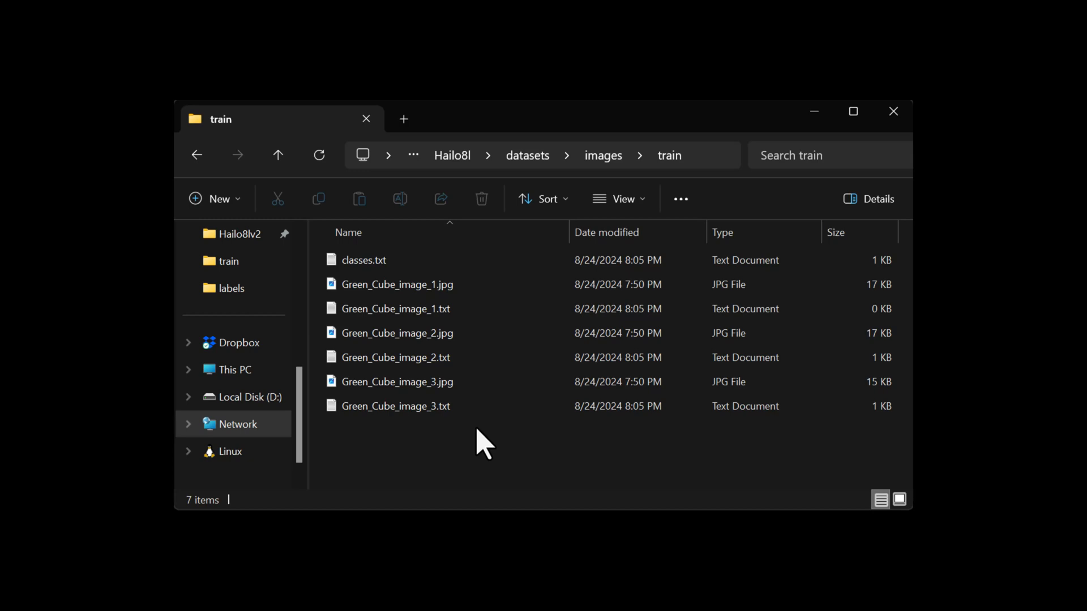
Step: Check Green_Cube_image_3.txt in images/train, then move to datasets/labels/train
click(397, 405)
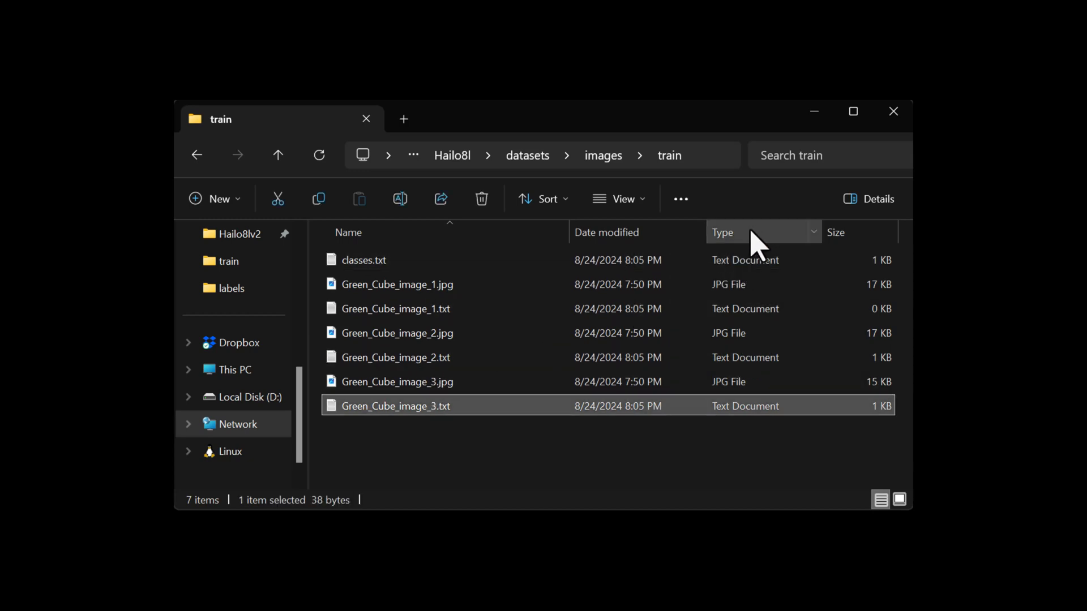
click(723, 232)
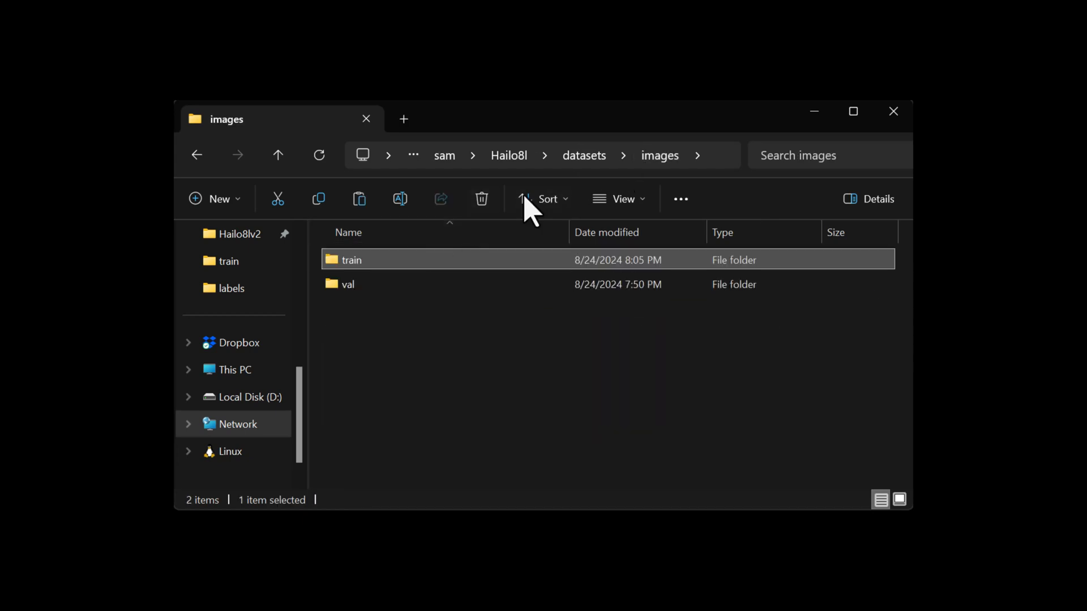
click(279, 155)
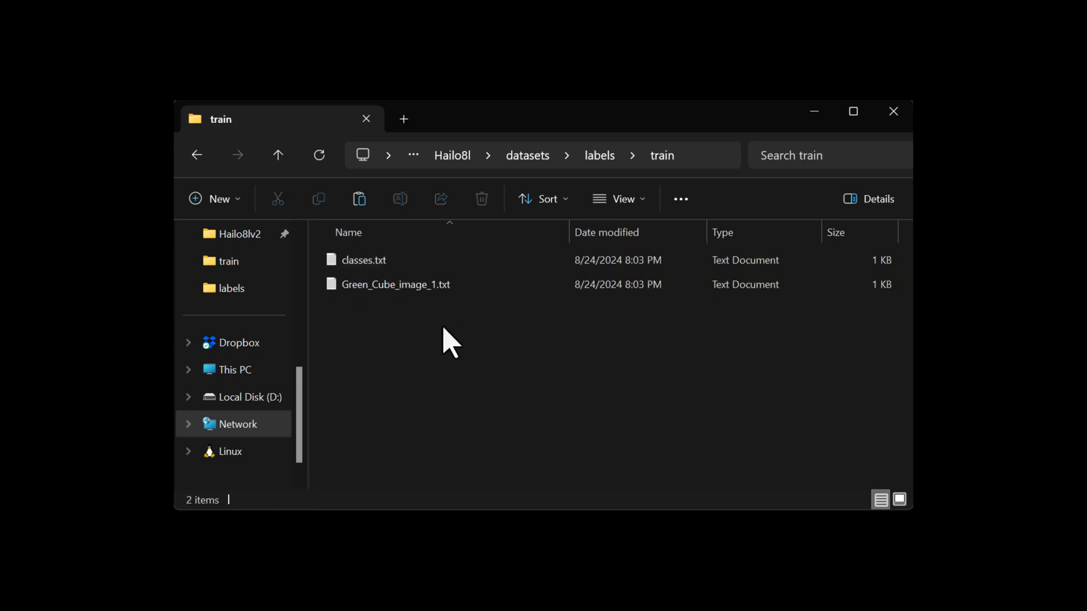
mouse_move(496, 357)
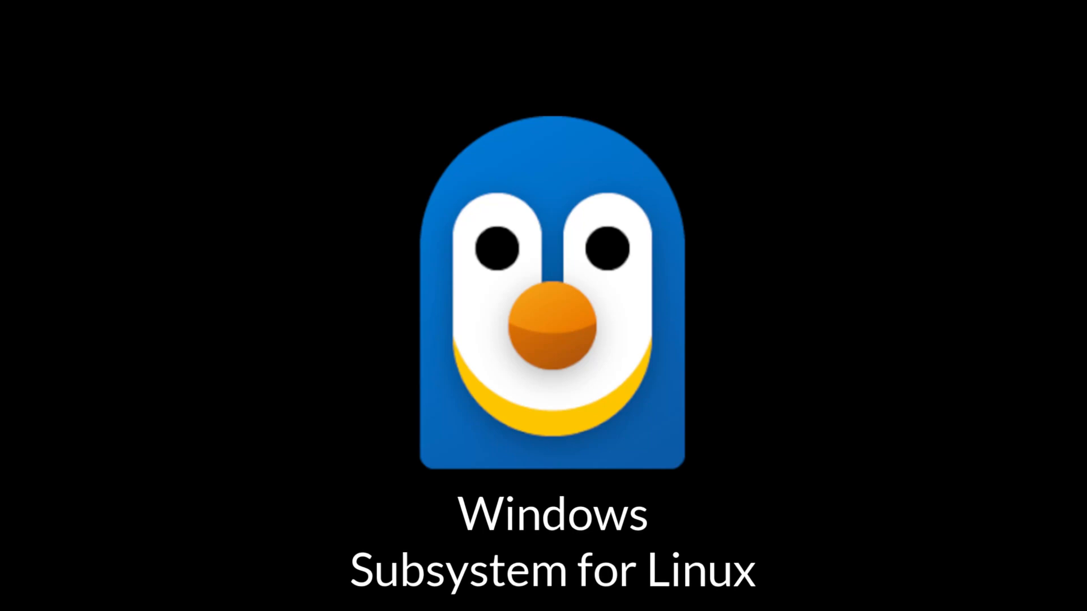
Step: In Ubuntu, clone BetaUtopia/Hailo8l, cd into it, install requirements and start YOLOv8 training
text(ubuntu)
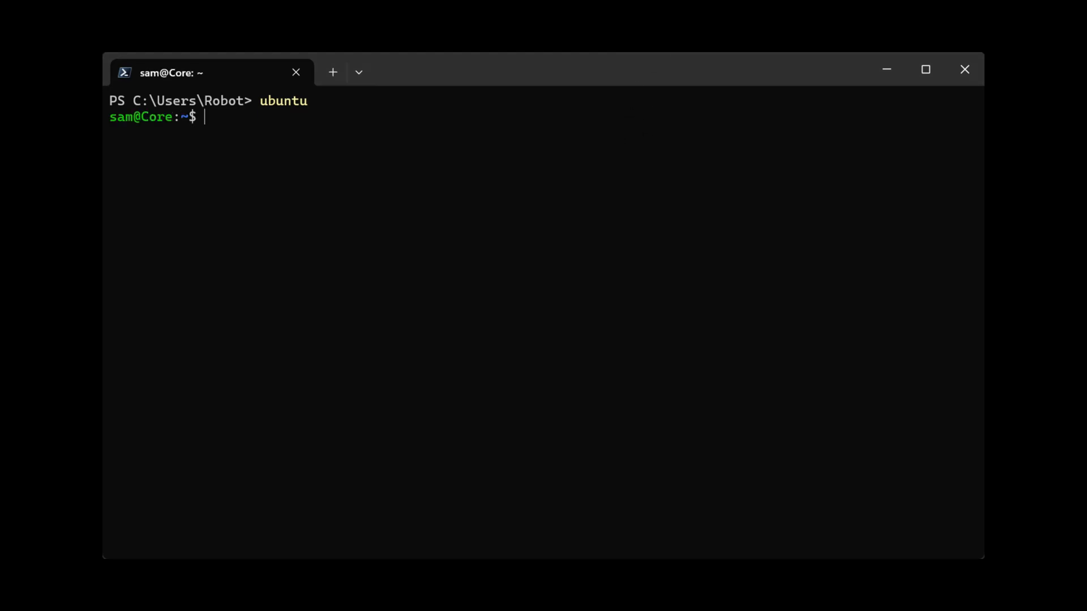
text(git clone https://github.com/BetaUtopia/Hailo8l.git)
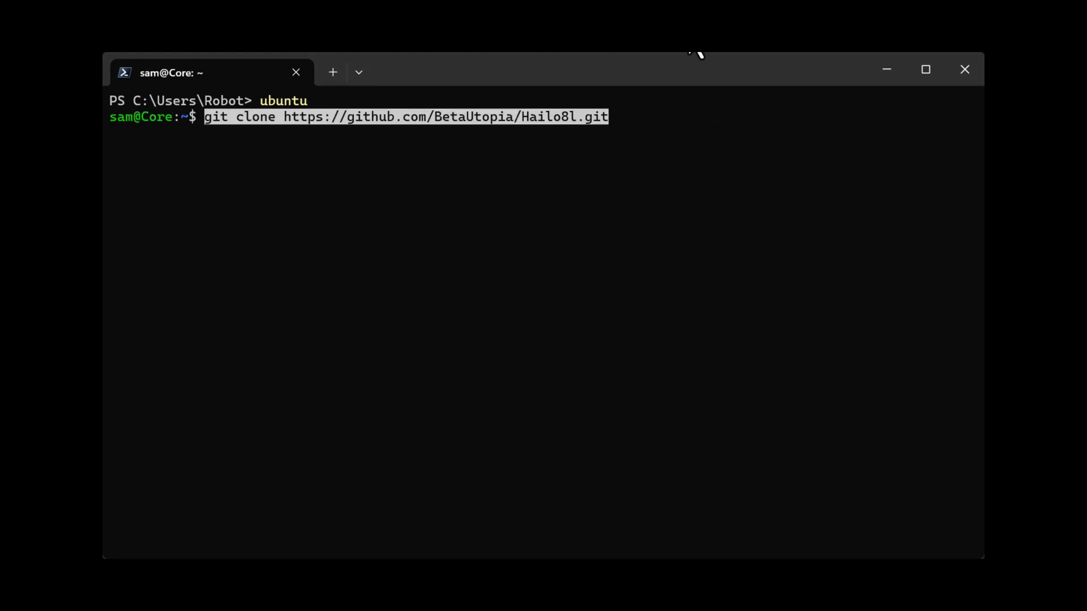
key(Enter)
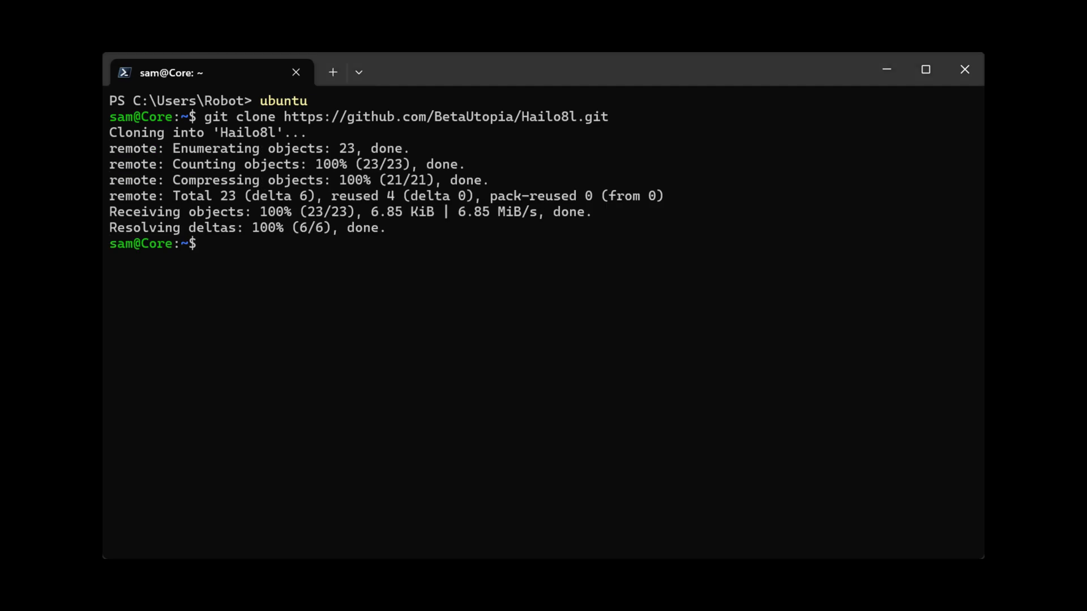
mouse_move(666, 331)
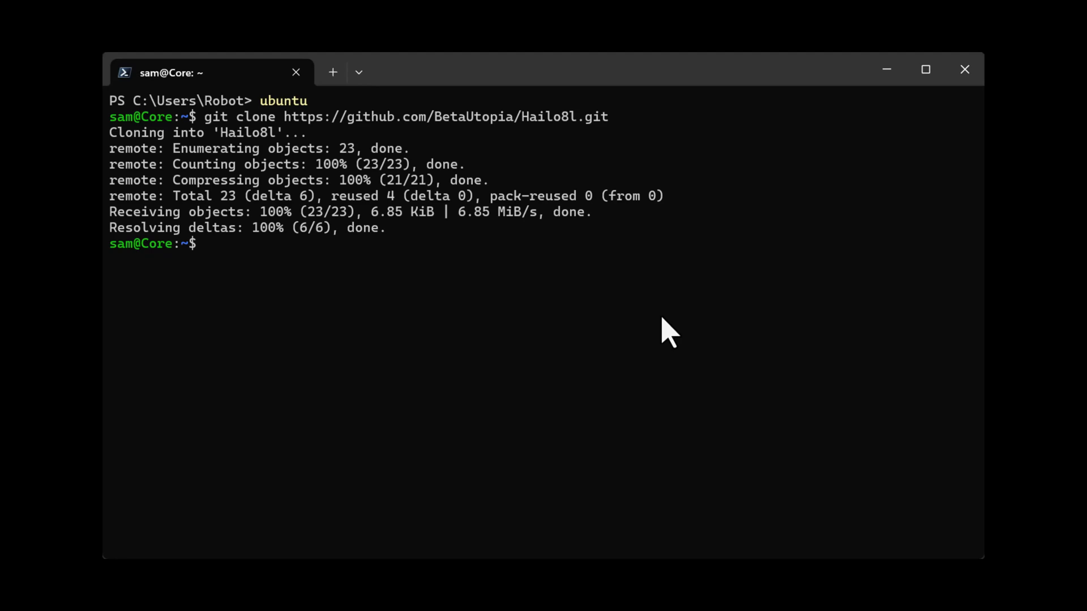
text(cd Hailo8l)
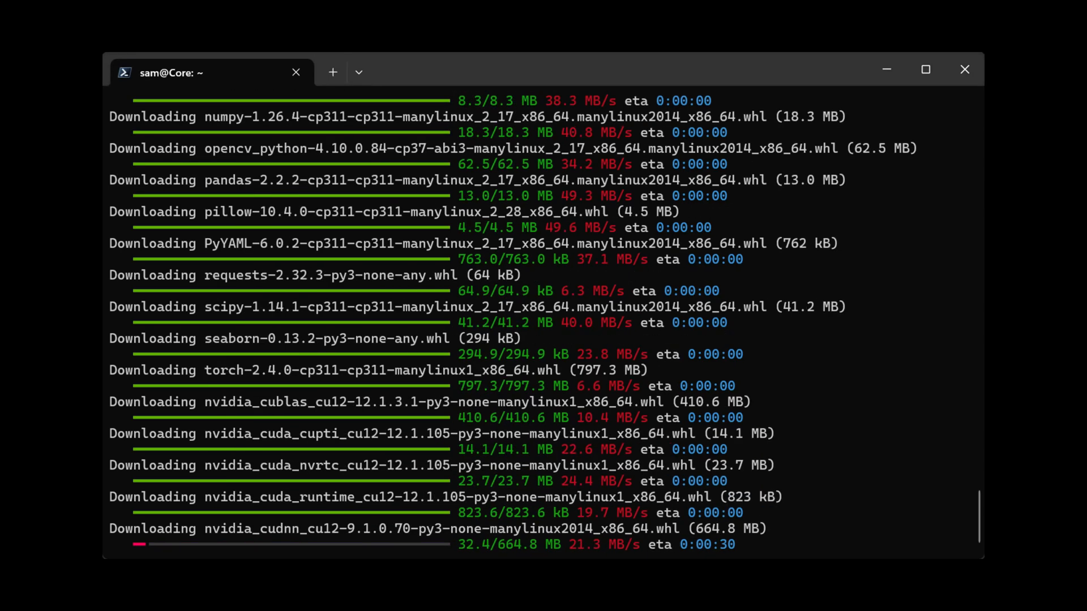
scroll(down, 3)
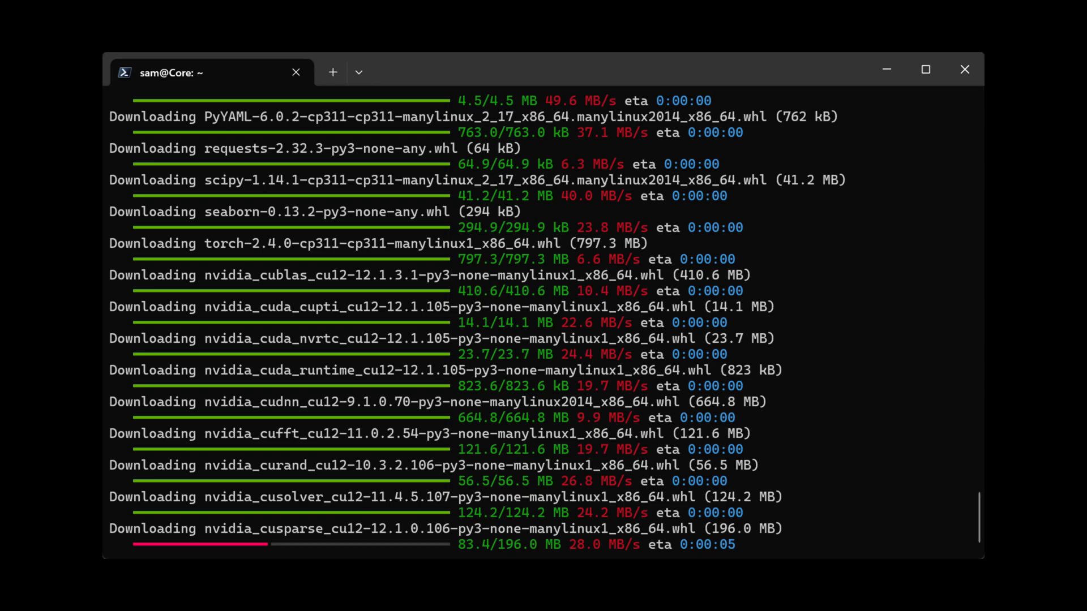
scroll(down, 3)
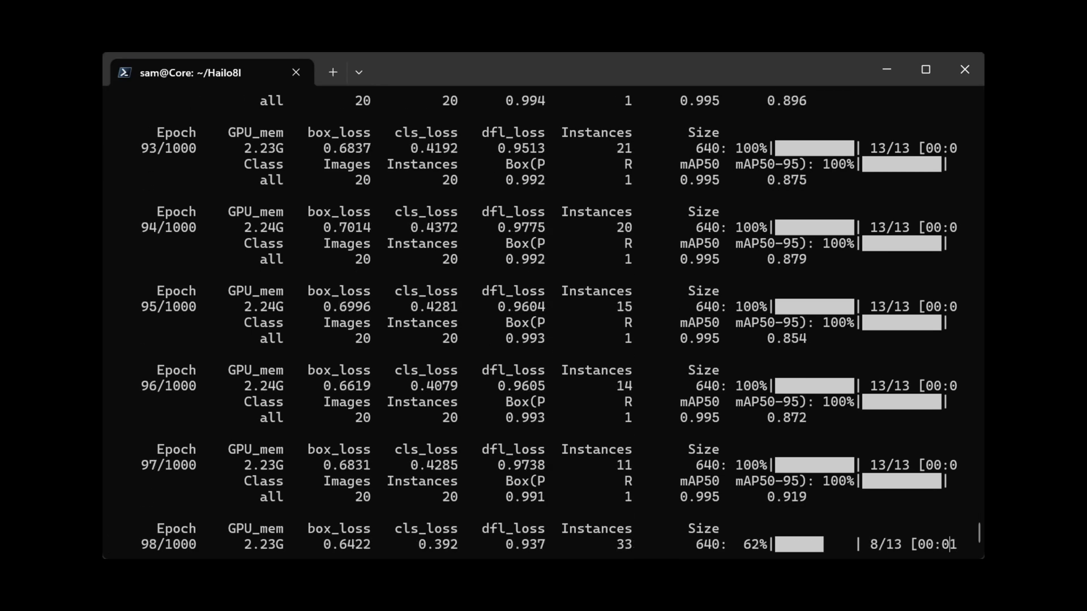
Step: Export best.pt to best.onnx (imgsz 640, opset 11), then deactivate and install Python 3.8
text(cd model/runs/detect/retrain_yolov8n/weights)
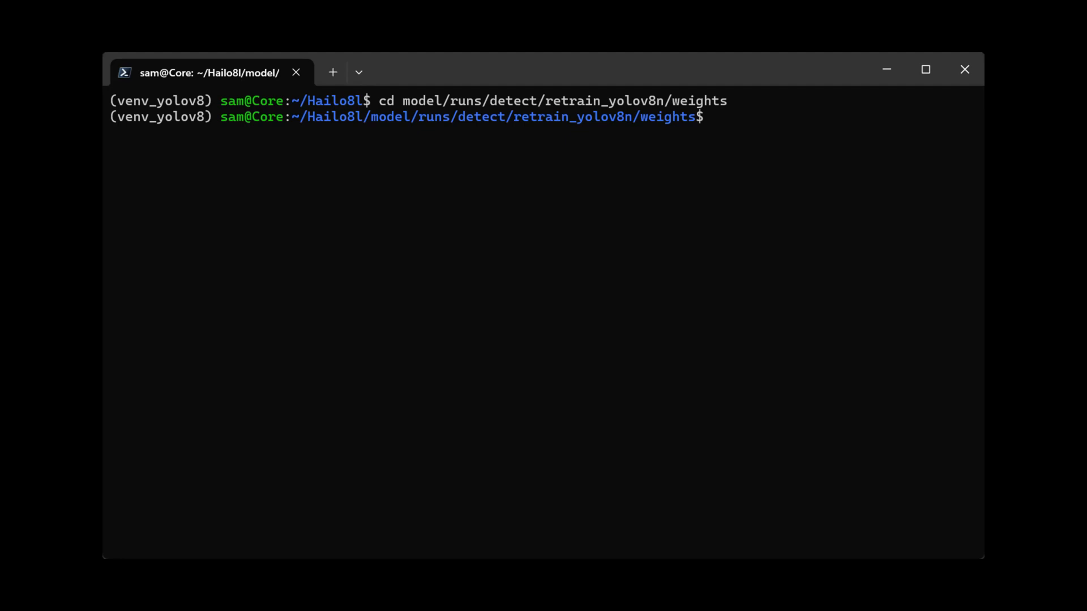
text(yolo export model=./best.pt imgsz=640 format=onnx opset=11)
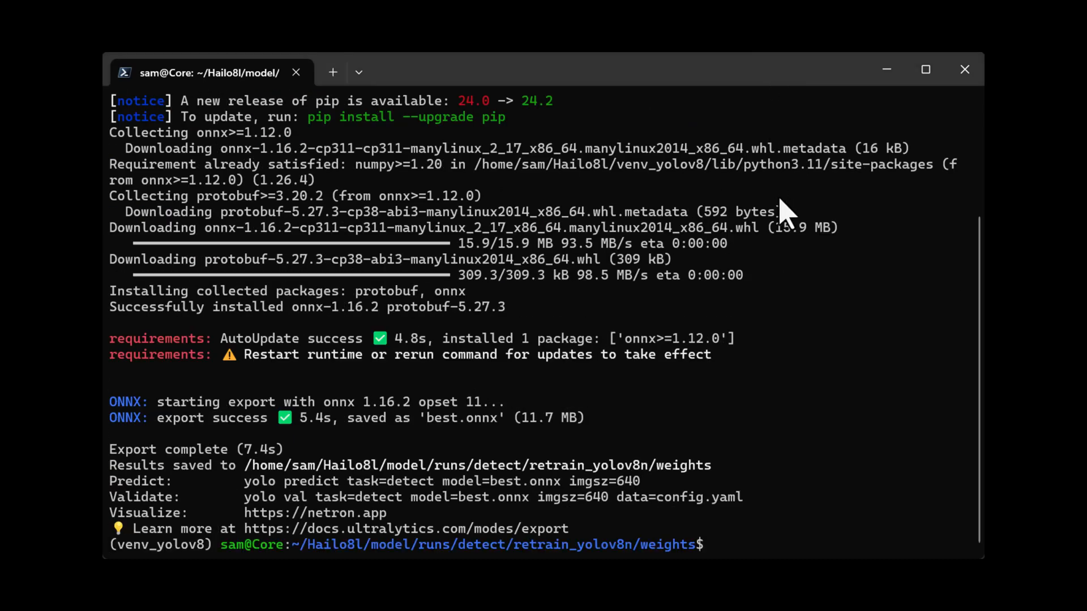
text(cd ~/Hailo8l && deactivate)
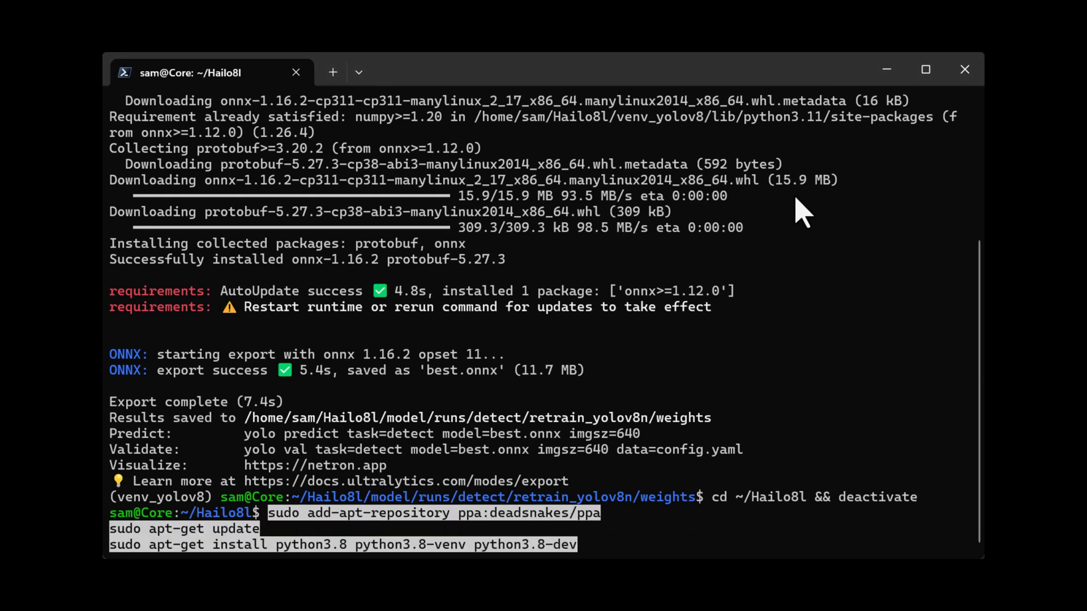
key(Return)
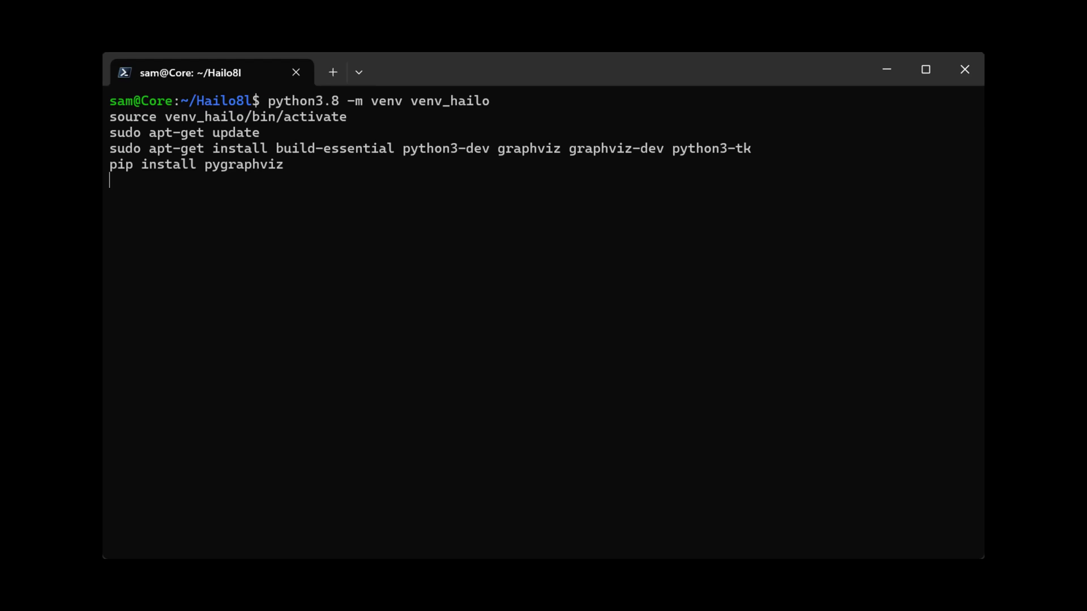
Step: Create and activate venv_hailo with pygraphviz, then pip install hailo_dataflow_compiler-3.27.0 wheel
key(Return)
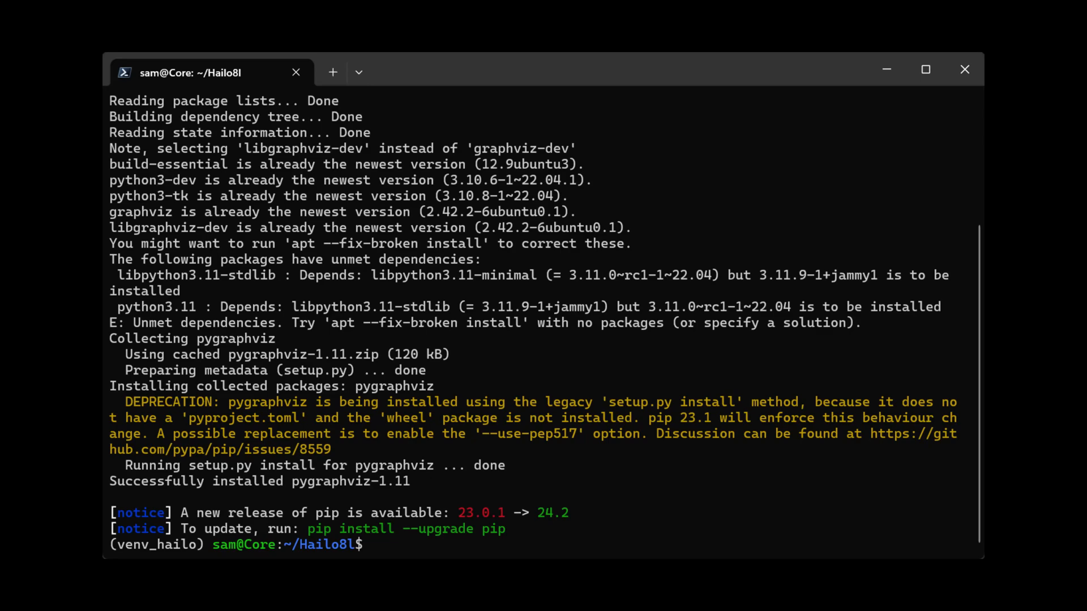
text(pip install whl/hailo_dataflow_compiler-3.27.0-py3-none-linux_x86_64.whl)
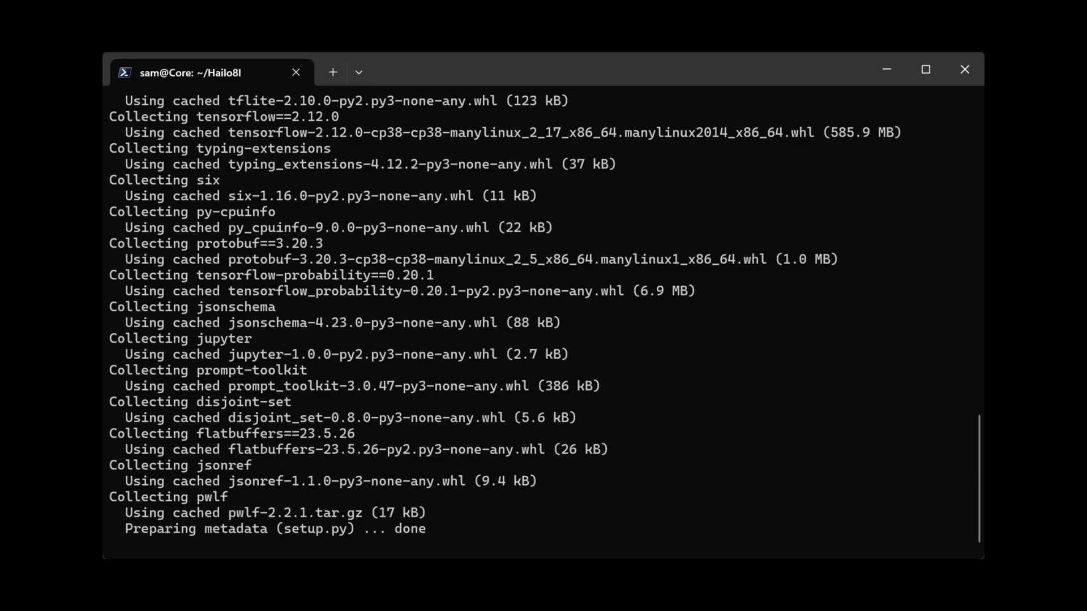
scroll(down, 3)
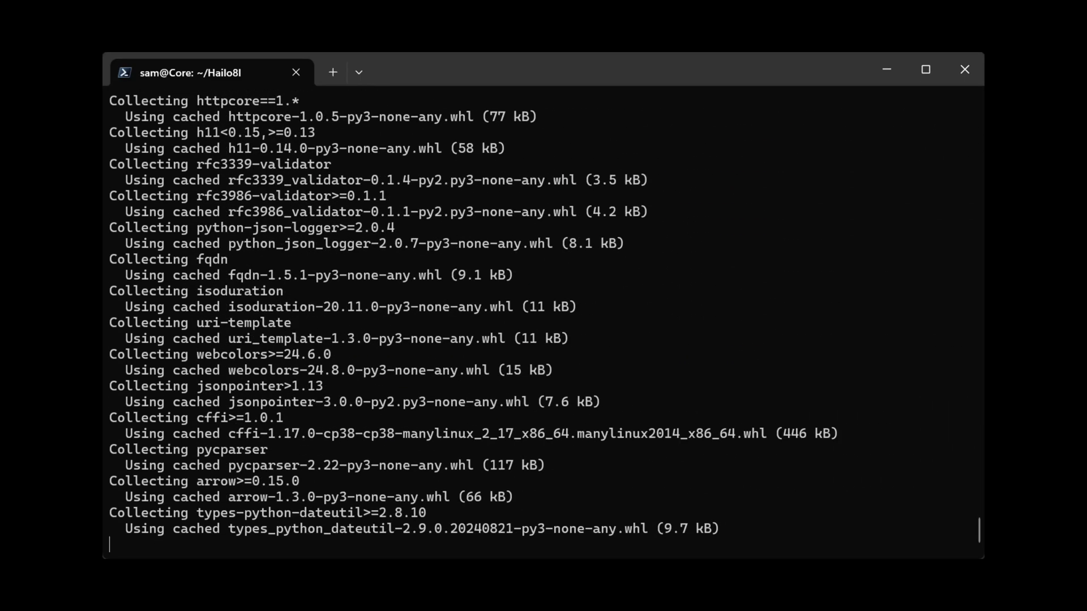
scroll(down, 3)
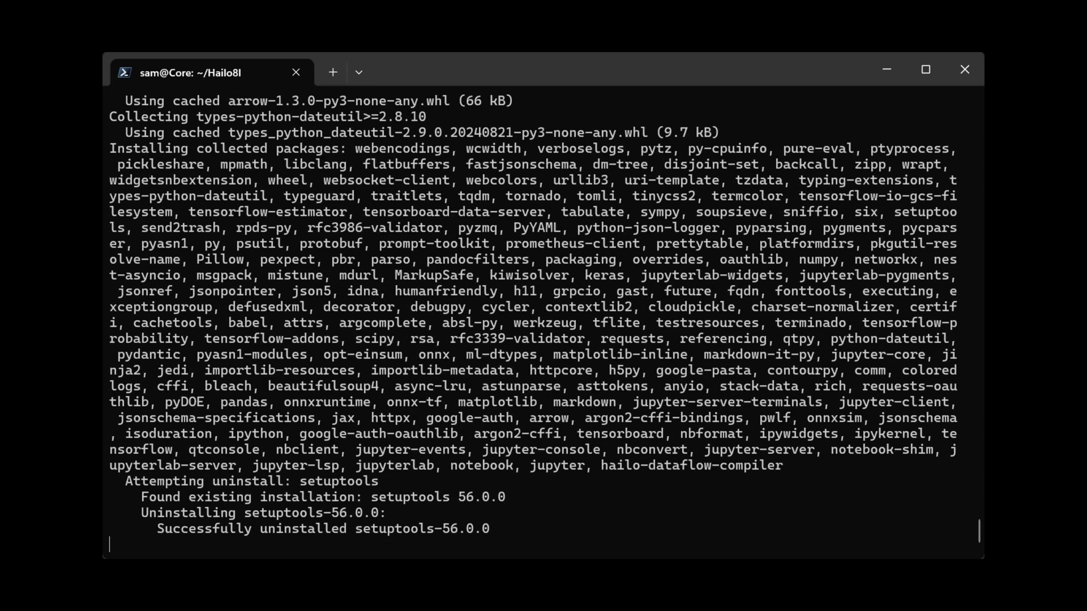
scroll(down, 3)
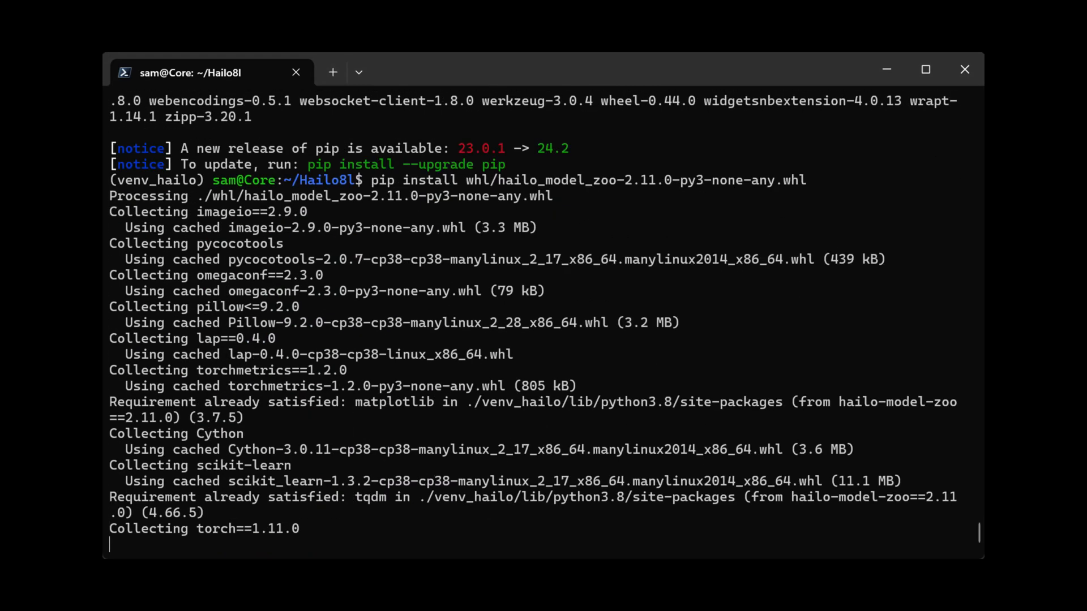
Step: Run create_custom_tfrecord.py train to build the training TFRecord from the dataset
scroll(down, 3)
text(git clone https://github.com/hailo-ai/hailo_model_zoo.git)
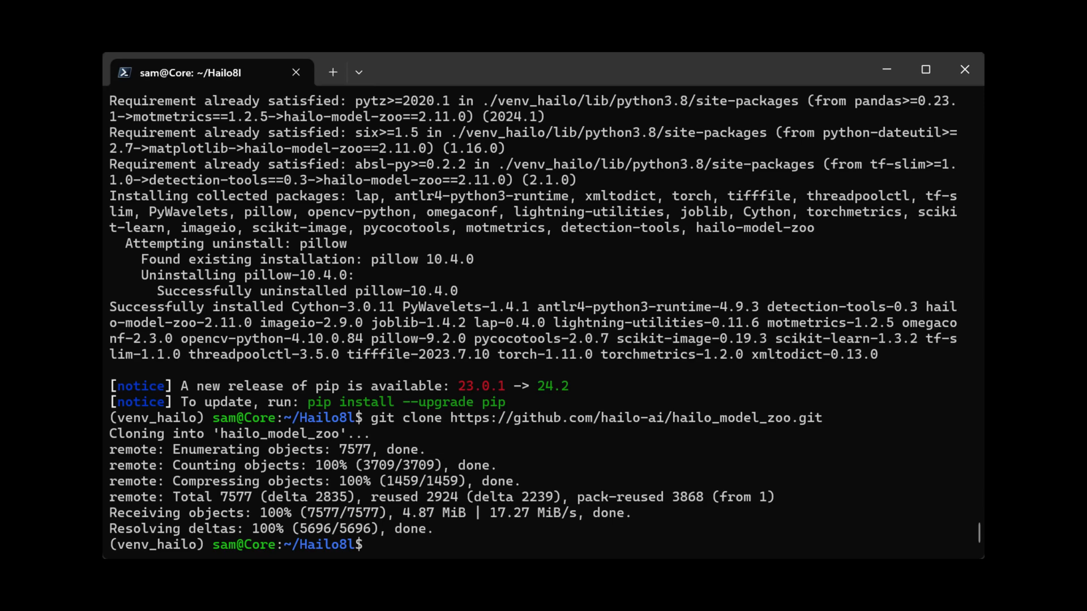
text(python steps/2_install_dataset/create_custom_tfrecord.py train)
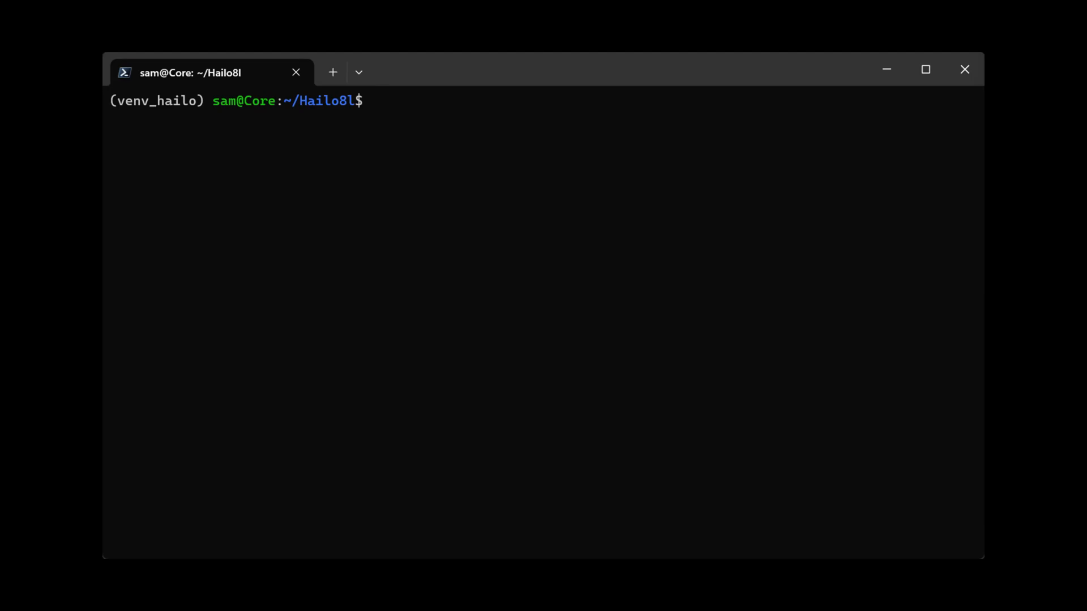
Step: Parse the ONNX into best.har, then optimize it into best_quantized_model.har with 64-image calibration
text(python steps/3_process/parse.py)
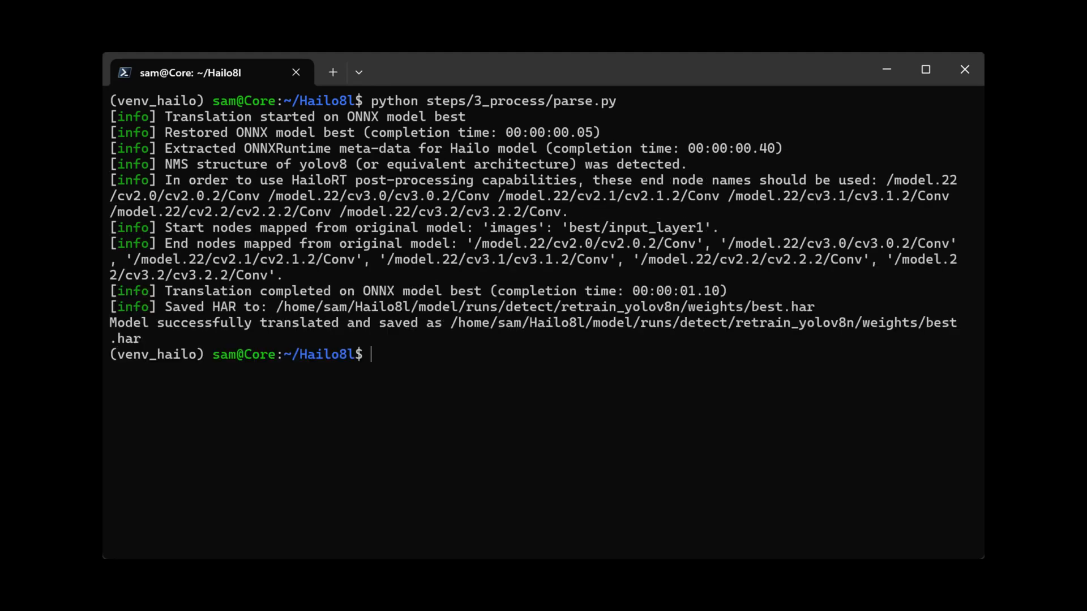
text(python steps/3_process/optimize.py)
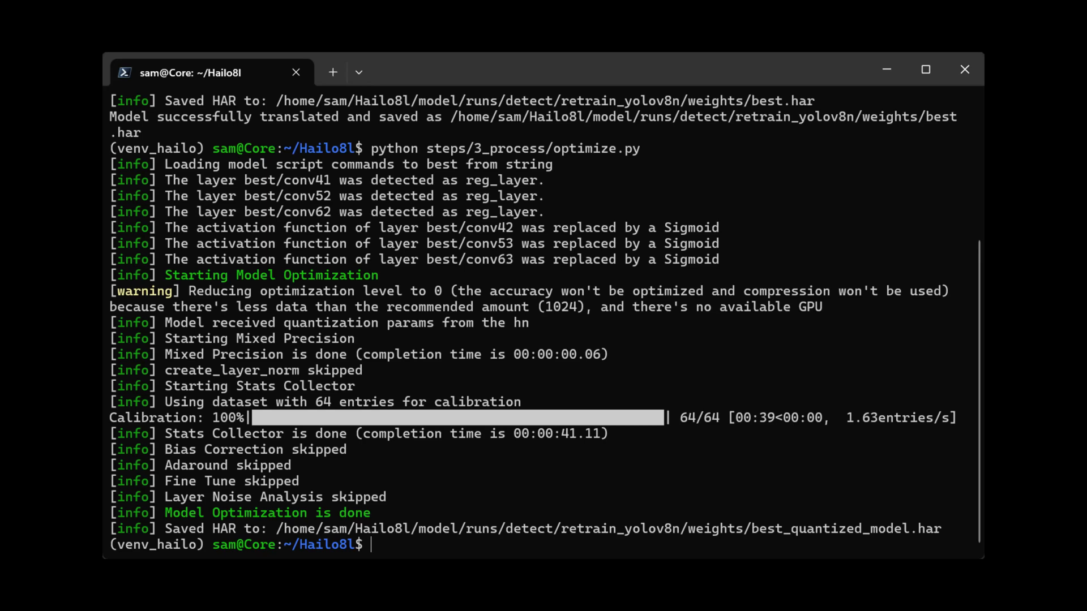
mouse_move(661, 324)
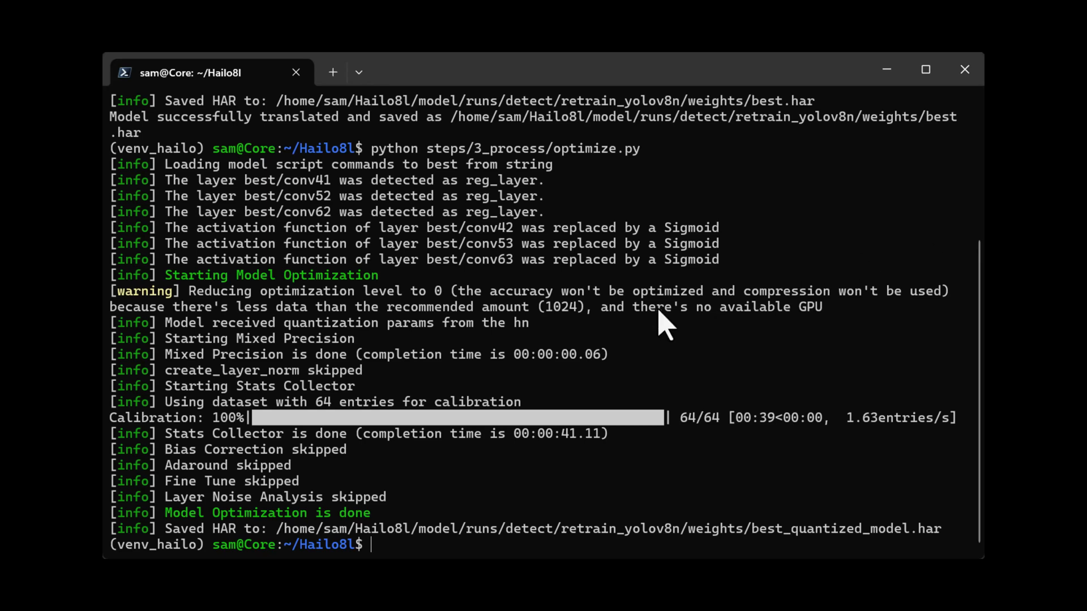
Step: Compile best_quantized_model.har for the Hailo device with steps/3_process/compile.py
text(python steps/3_process/compile.py)
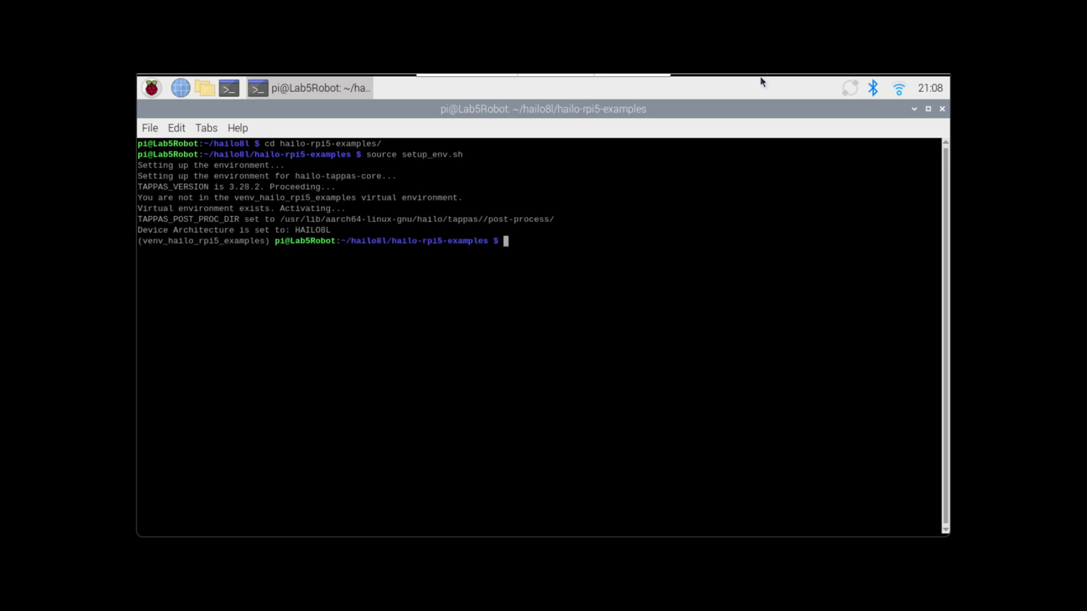
Step: Change directory up to hailo8l and clear the Raspberry Pi terminal
text(cd ..)
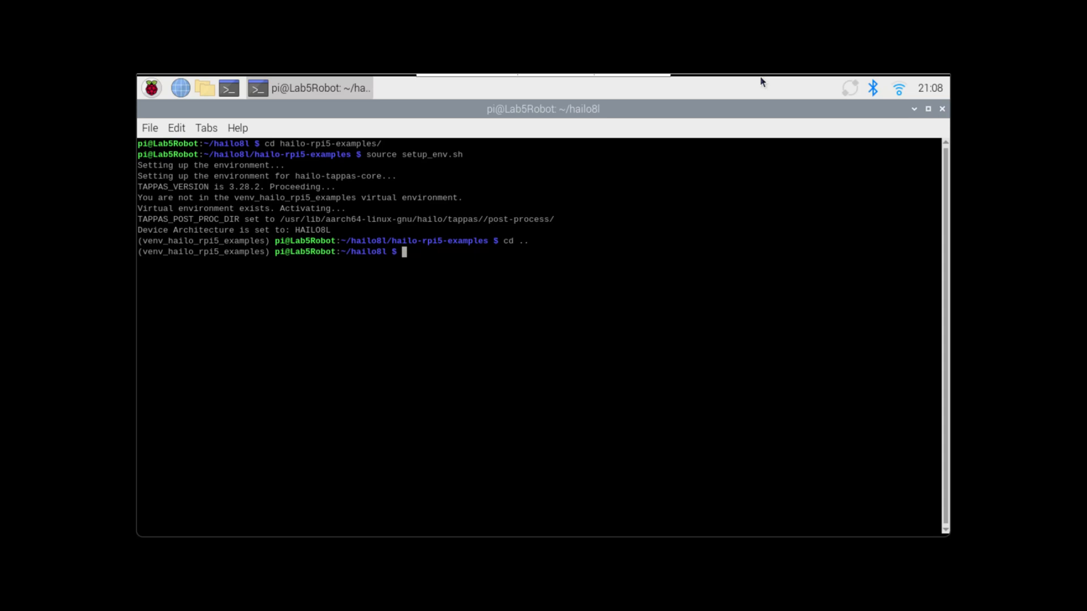
text(clear)
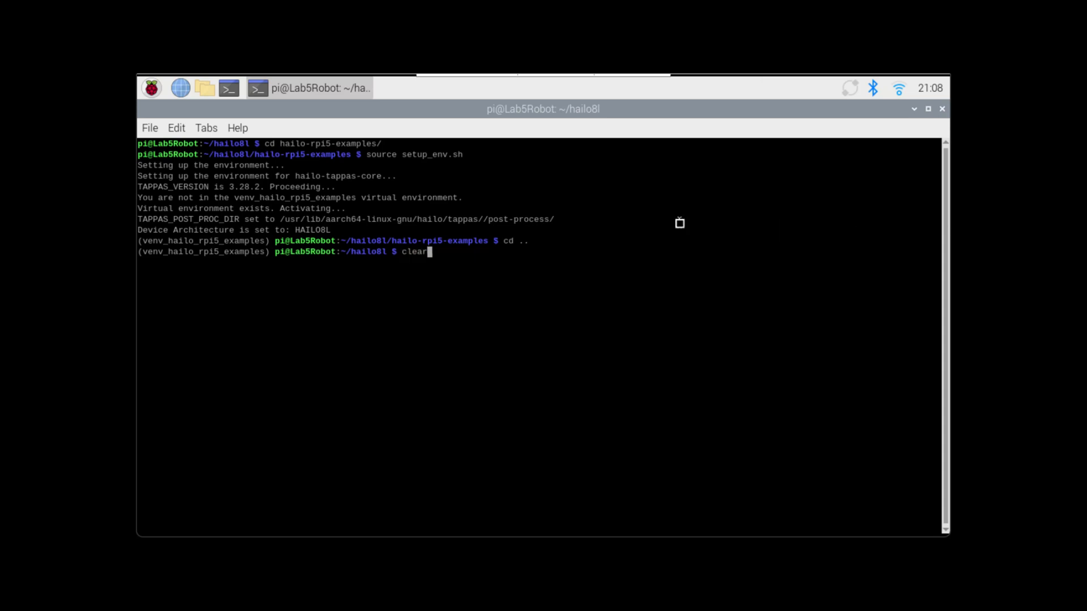